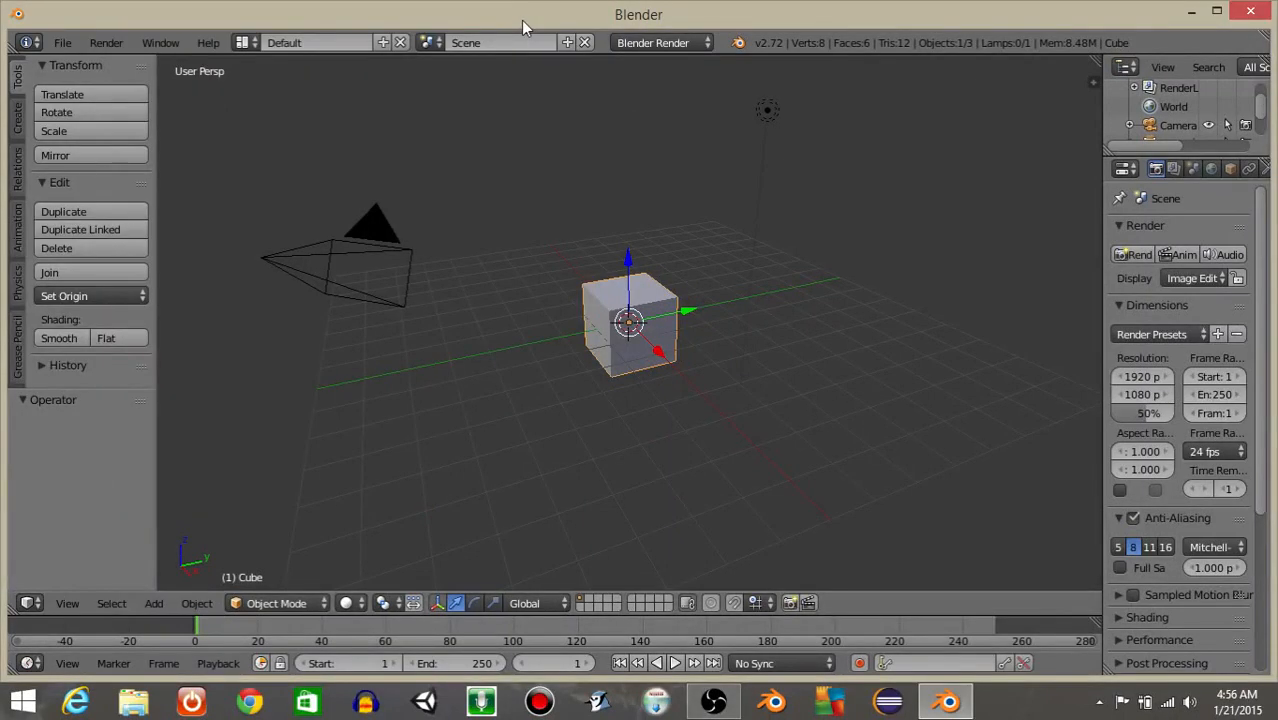
pyautogui.moveTo(588, 220)
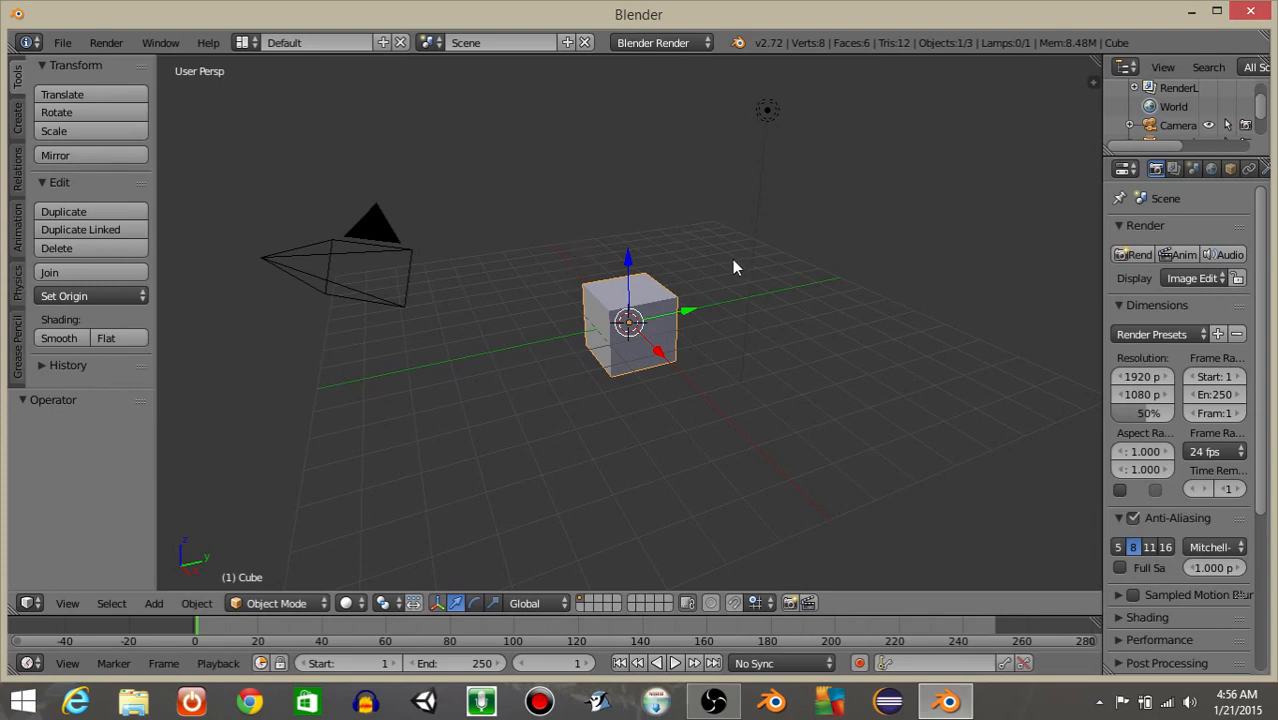
pyautogui.moveTo(544, 320)
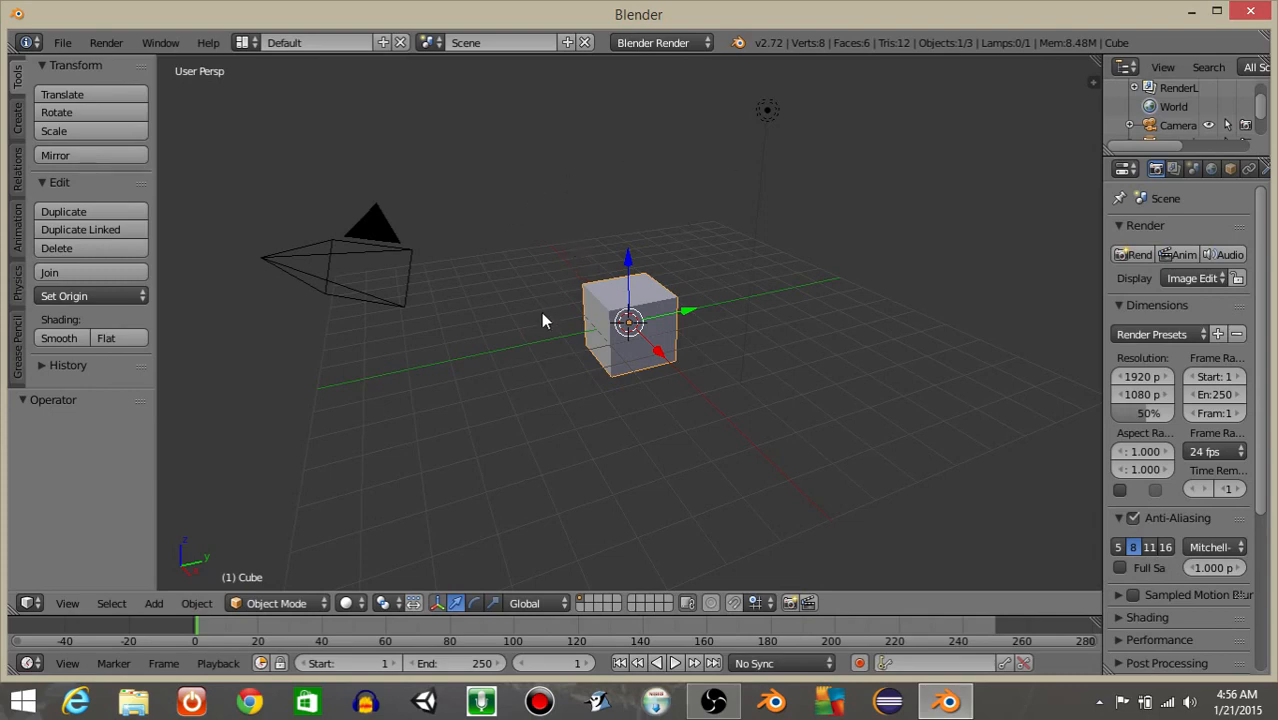
pyautogui.moveTo(710, 216)
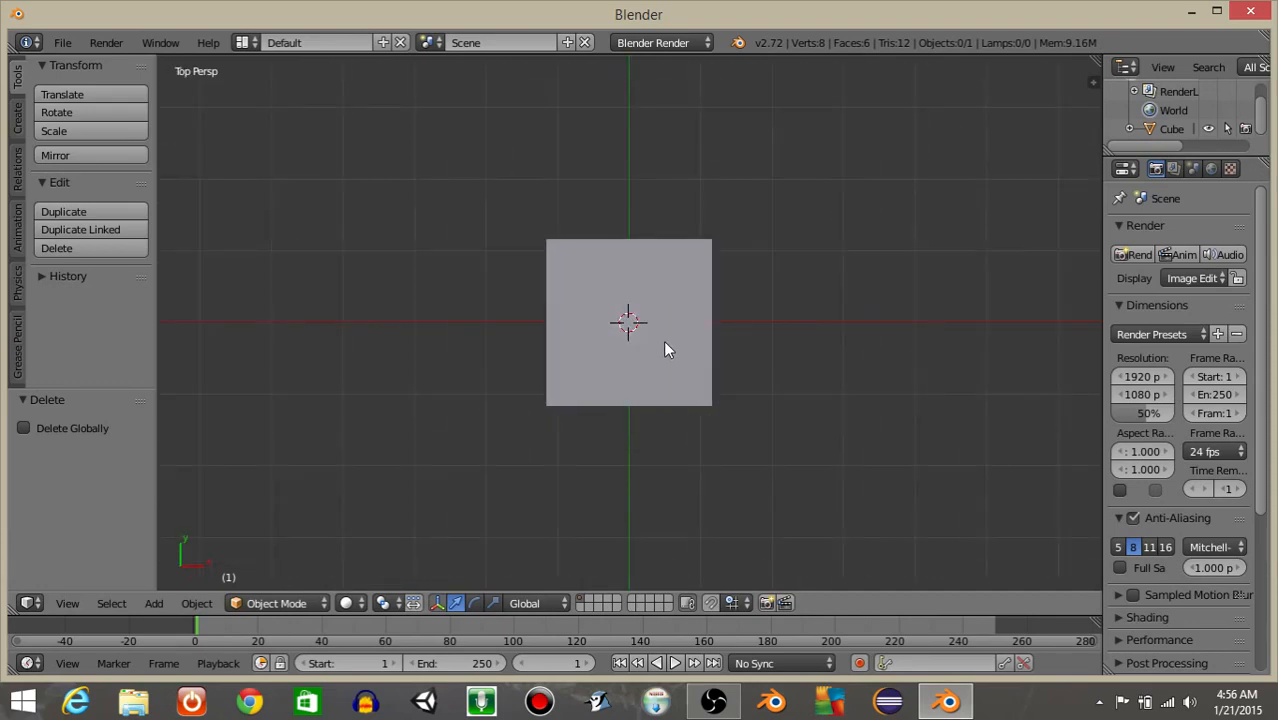
# Add a camera via the search menu, raise it above the cube, and switch to the Game Logic layout
pyautogui.write('add ca')
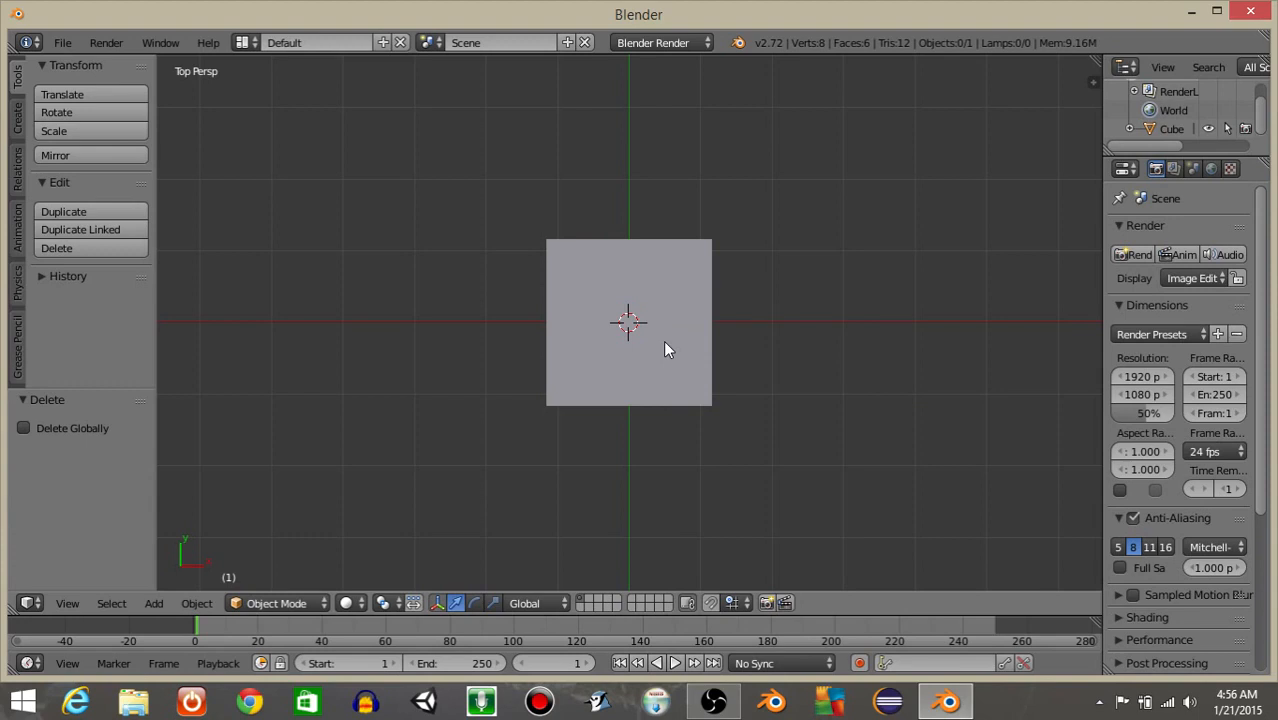
pyautogui.write('add ca')
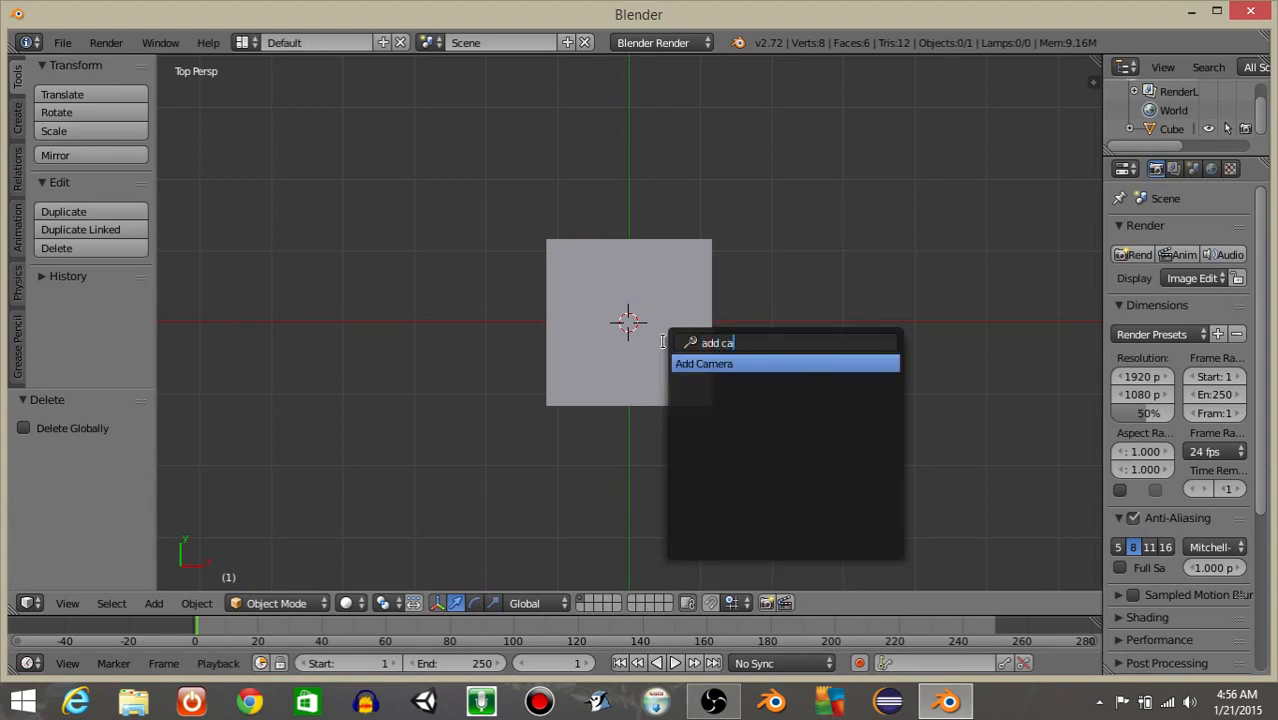
pyautogui.click(702, 364)
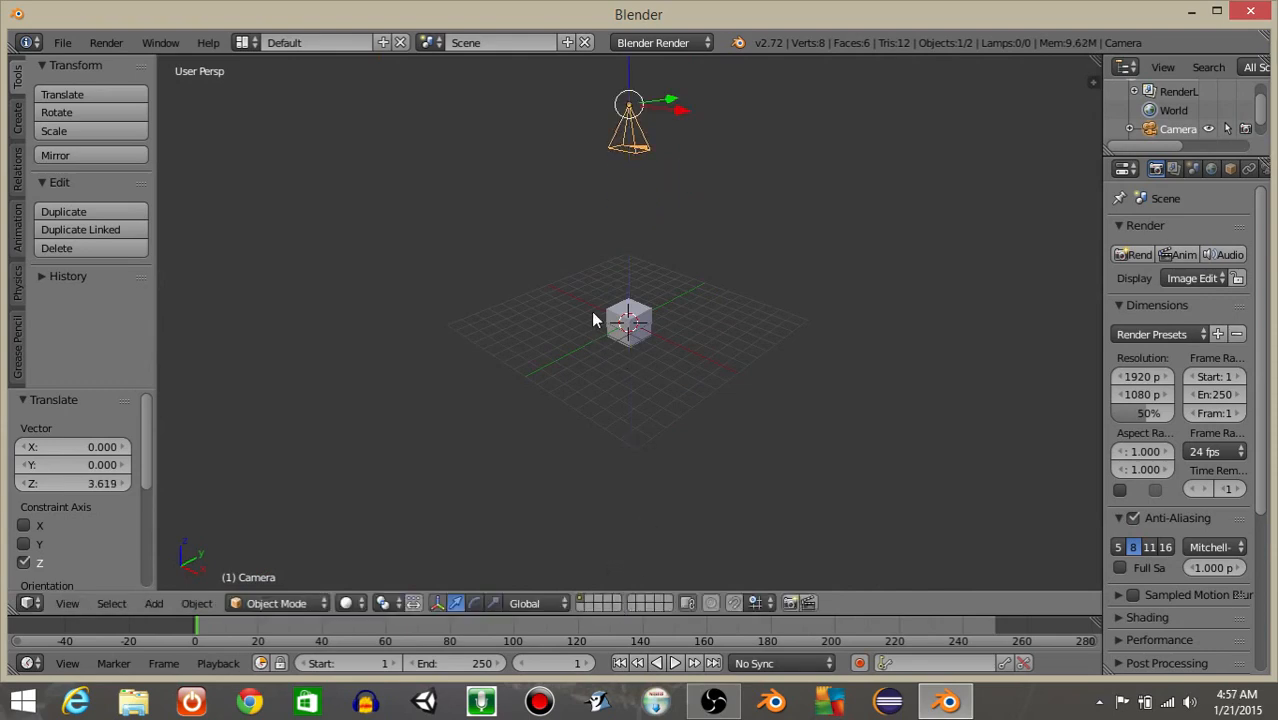
pyautogui.click(244, 42)
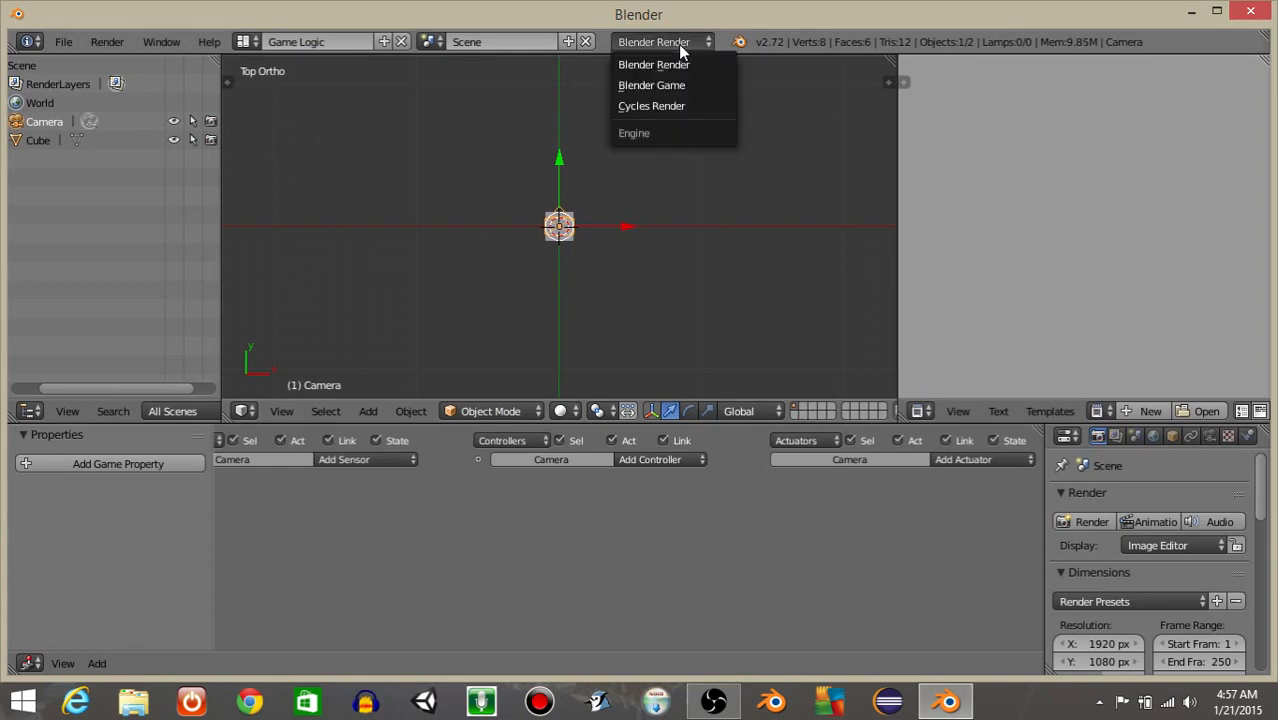
# Set the render engine to Blender Game and select the cube in the camera view
pyautogui.click(652, 84)
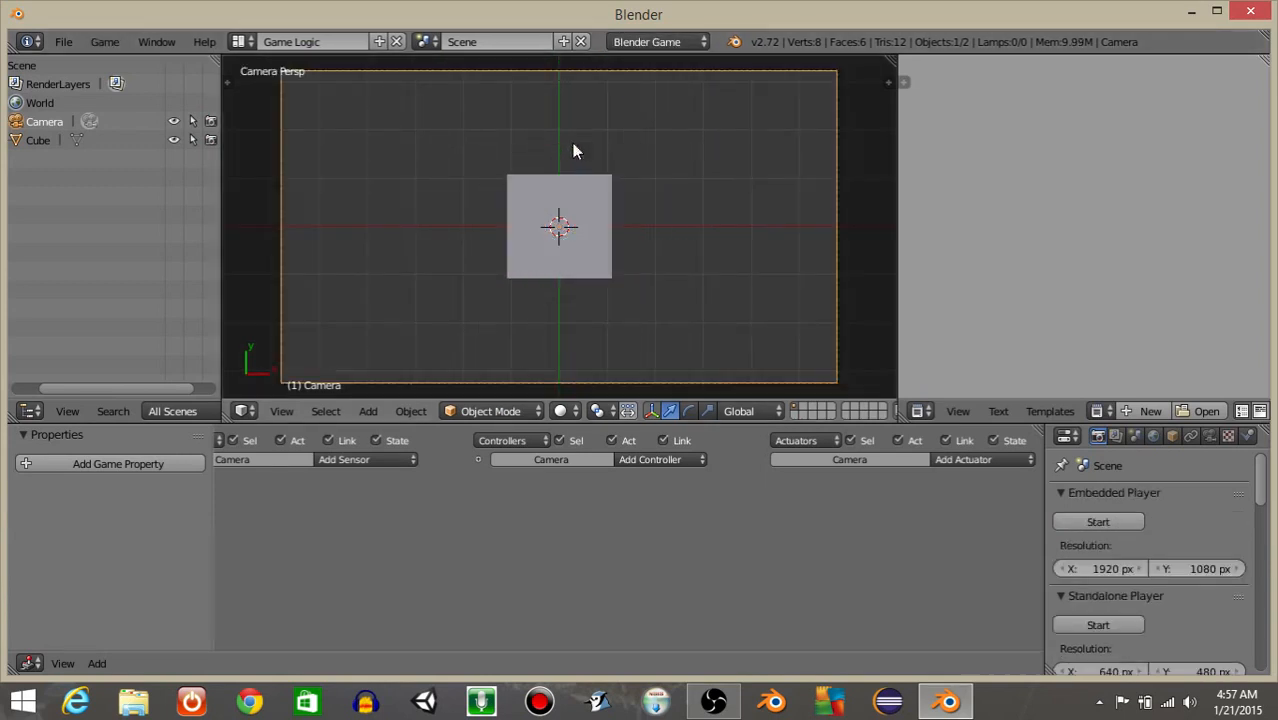
pyautogui.click(560, 224)
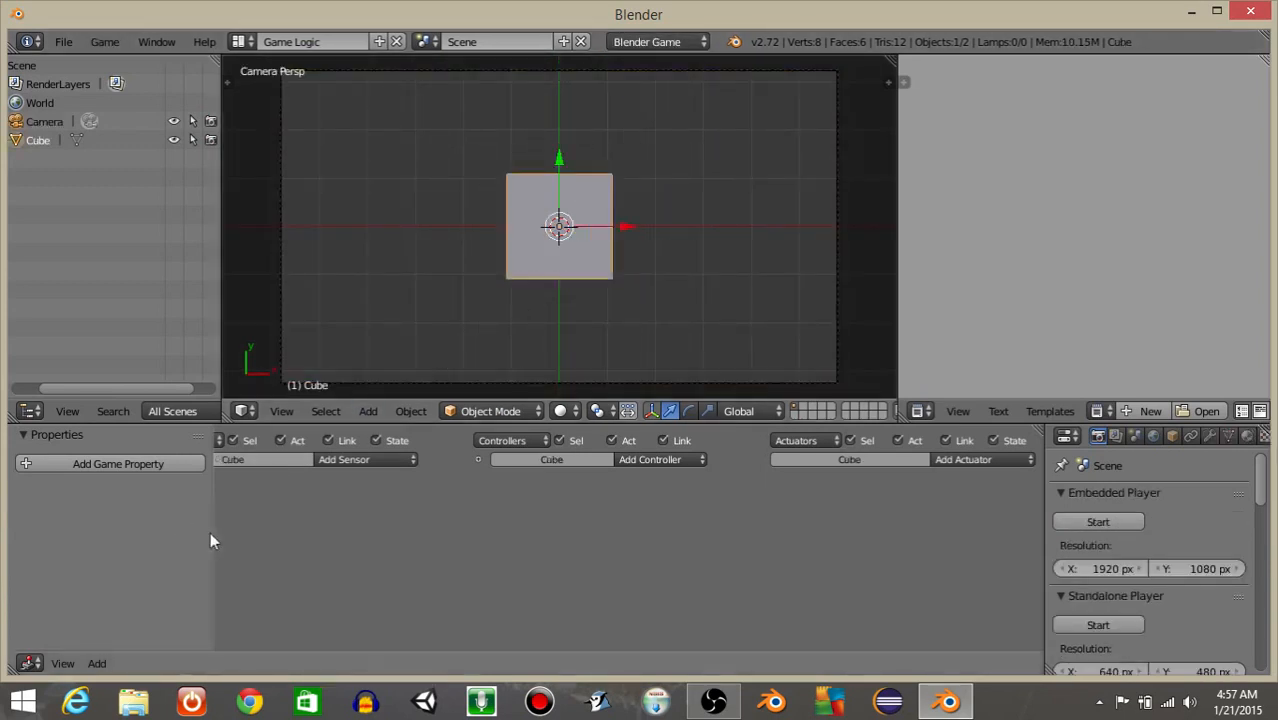
pyautogui.moveTo(212, 532)
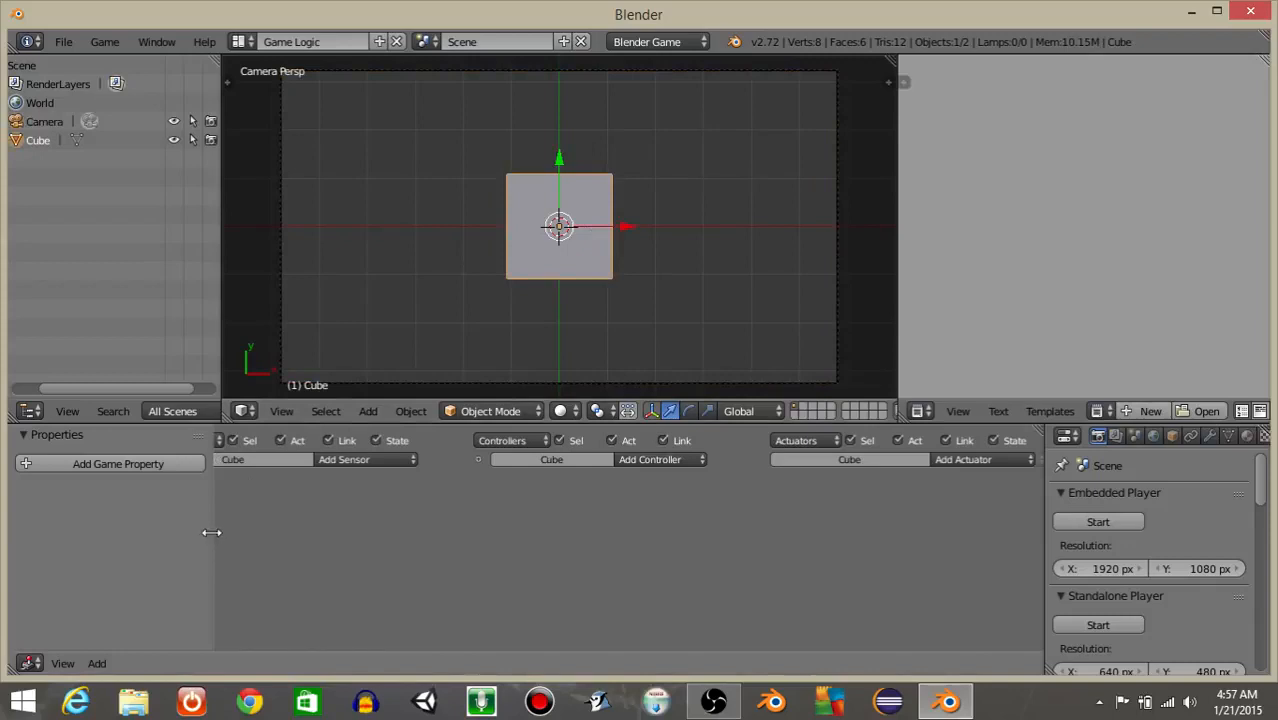
# Add a second game property named health and make it an Integer
pyautogui.click(118, 464)
pyautogui.write('enem')
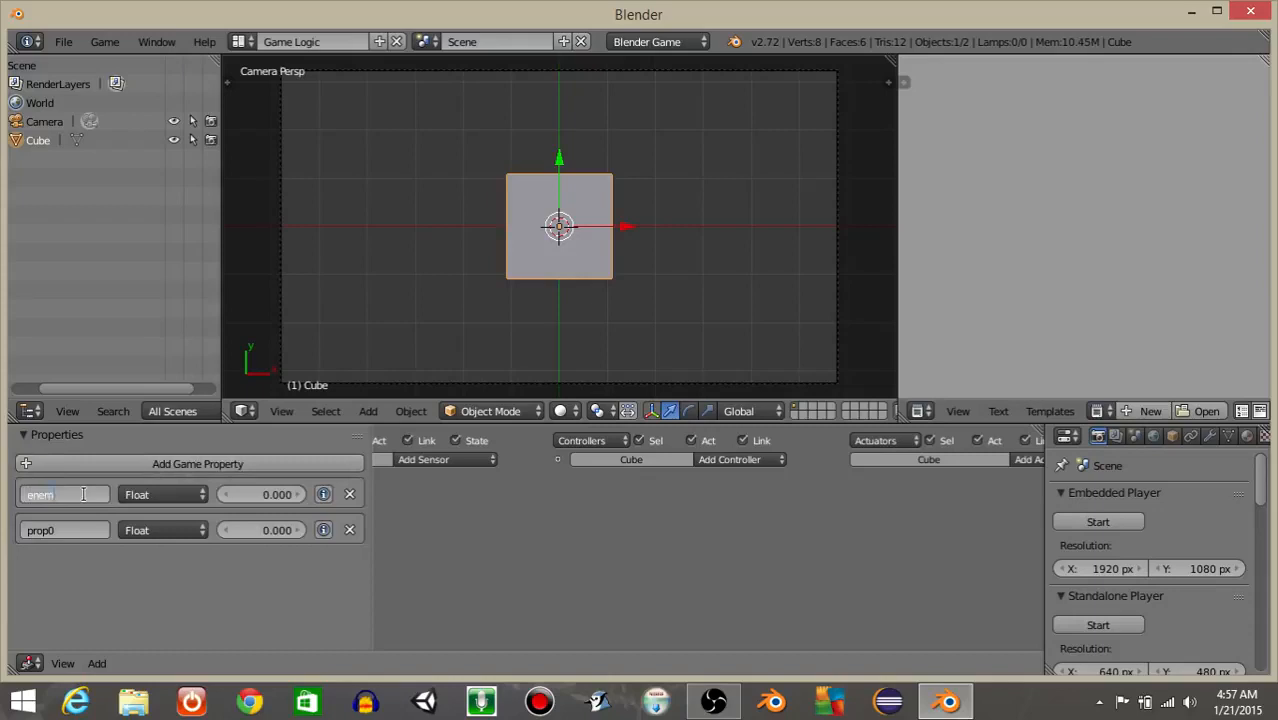
pyautogui.click(64, 530)
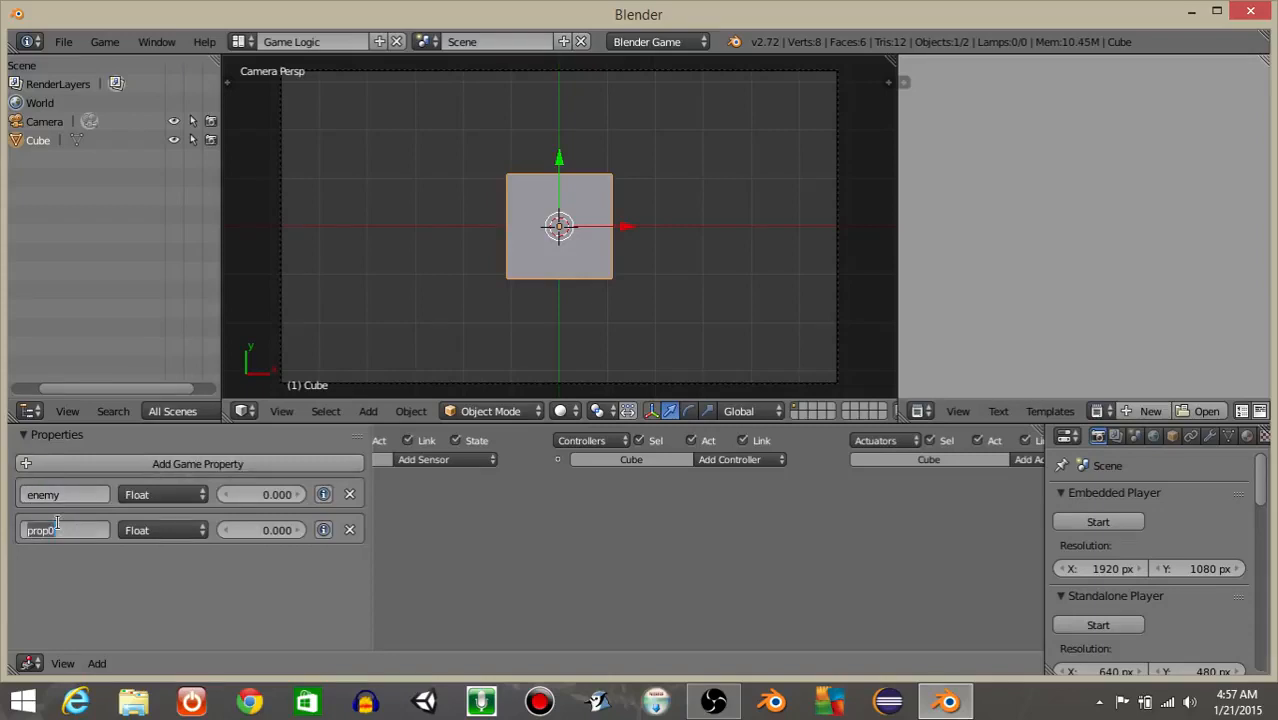
pyautogui.write('health')
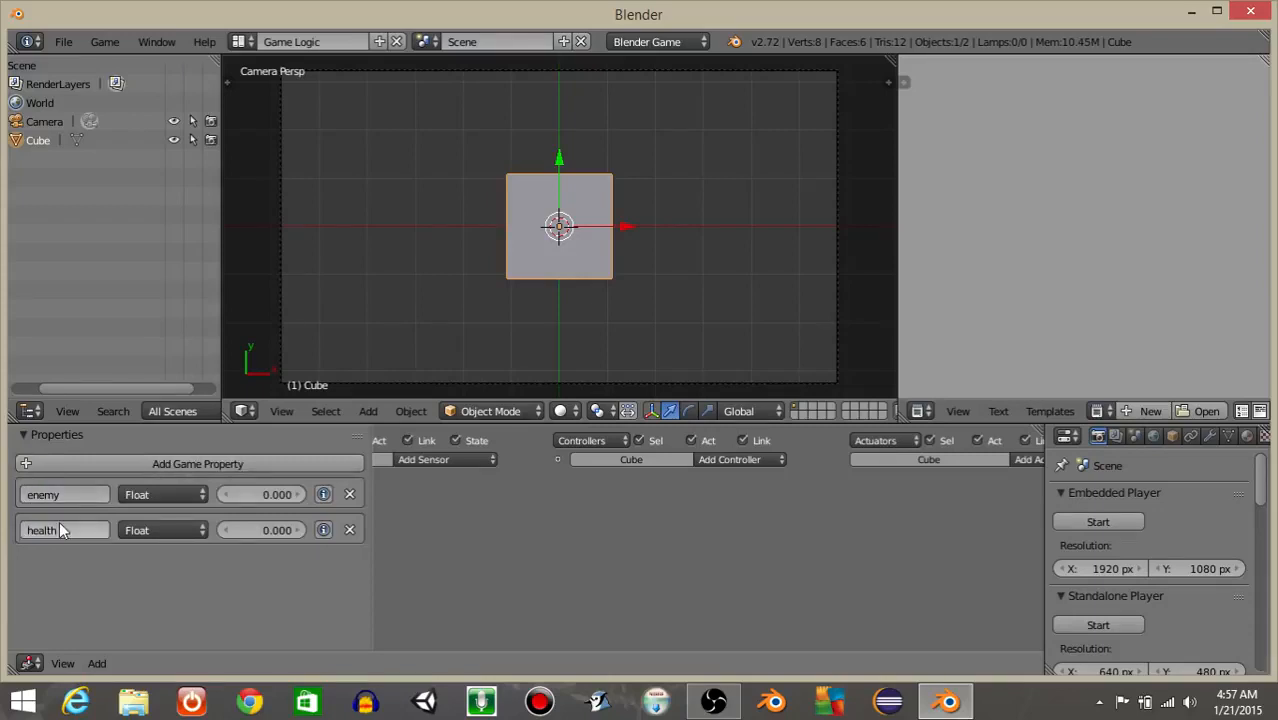
pyautogui.click(162, 530)
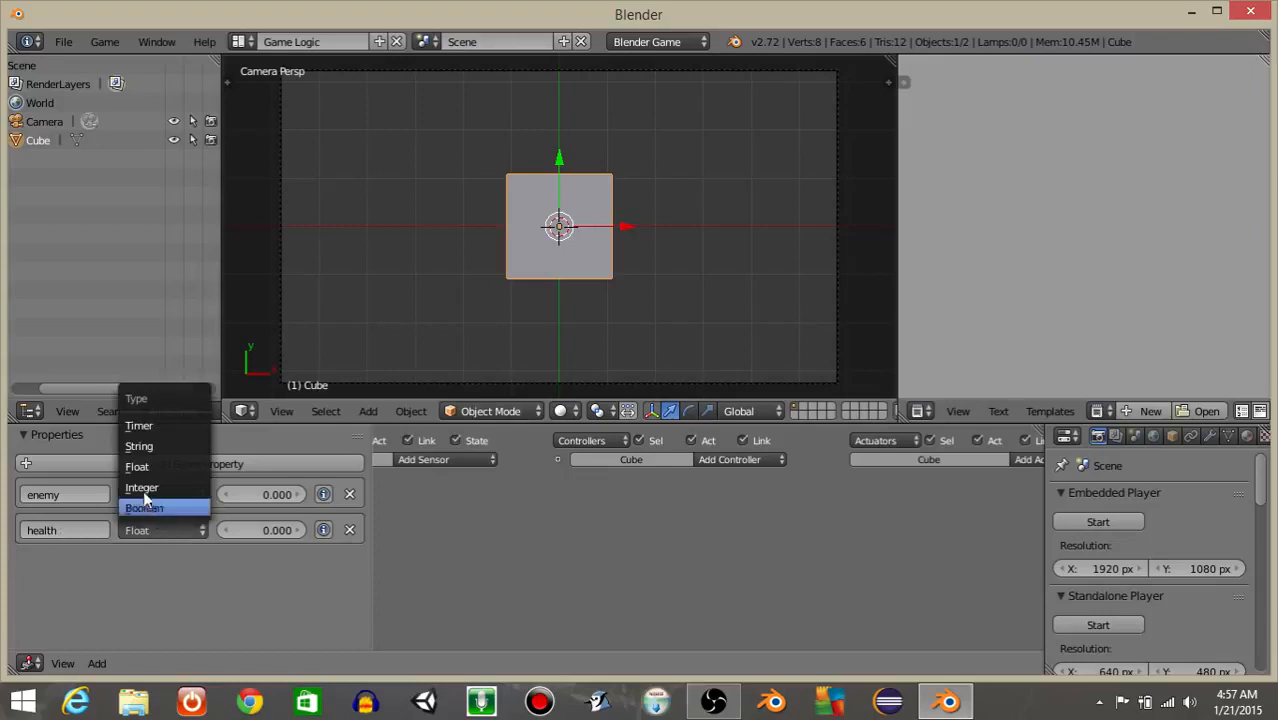
pyautogui.click(140, 488)
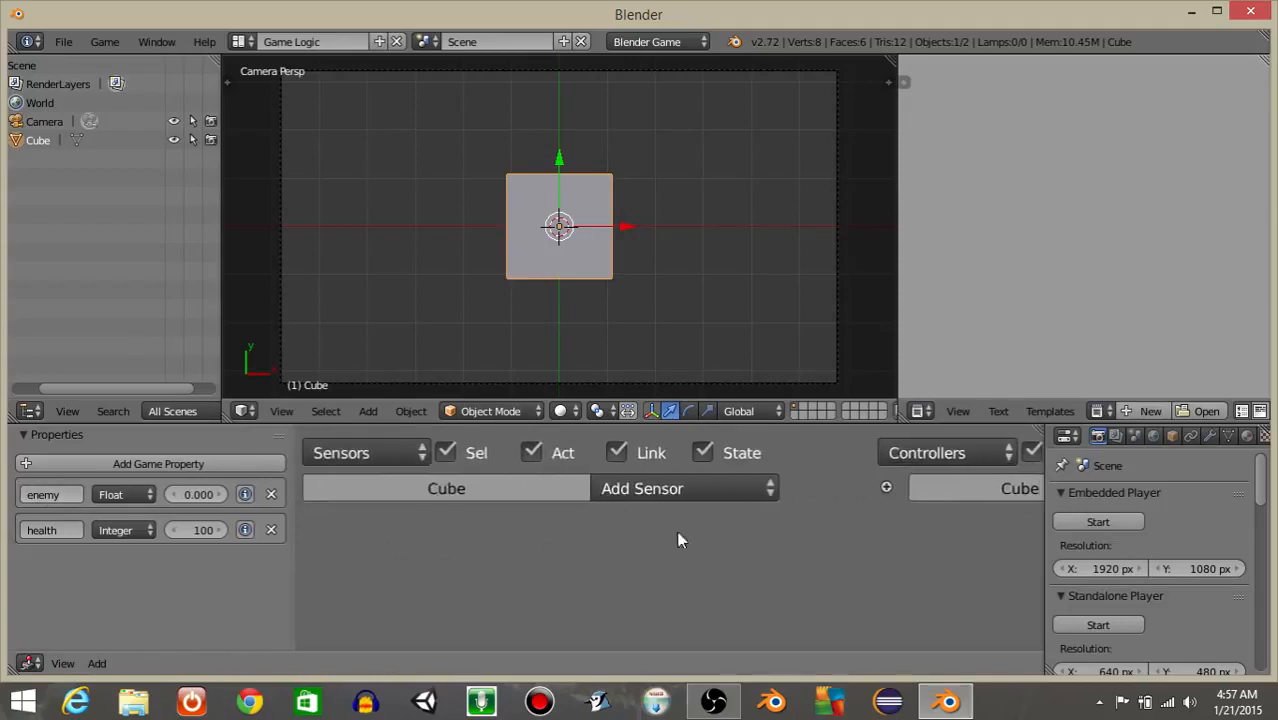
pyautogui.moveTo(584, 248)
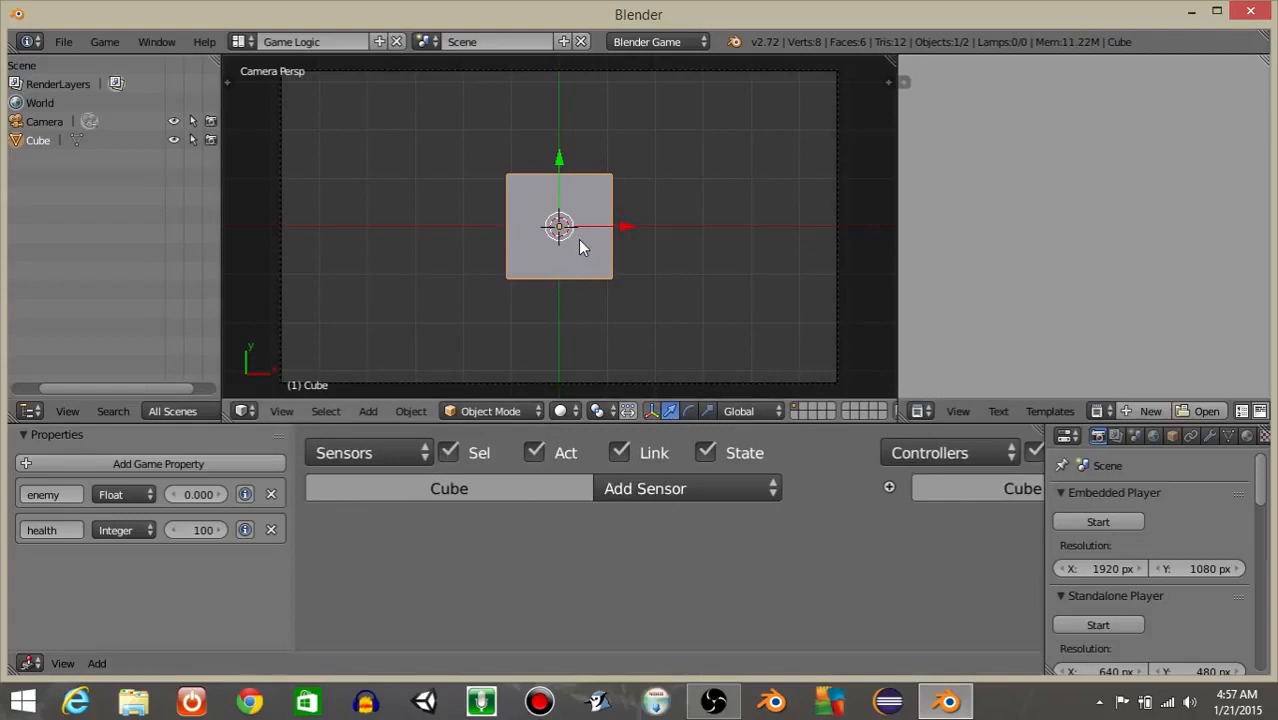
# Duplicate the cube to the left and right by 4 units and give the copies their own health values
pyautogui.moveTo(560, 228); pyautogui.dragTo(372, 228)
pyautogui.write('3')
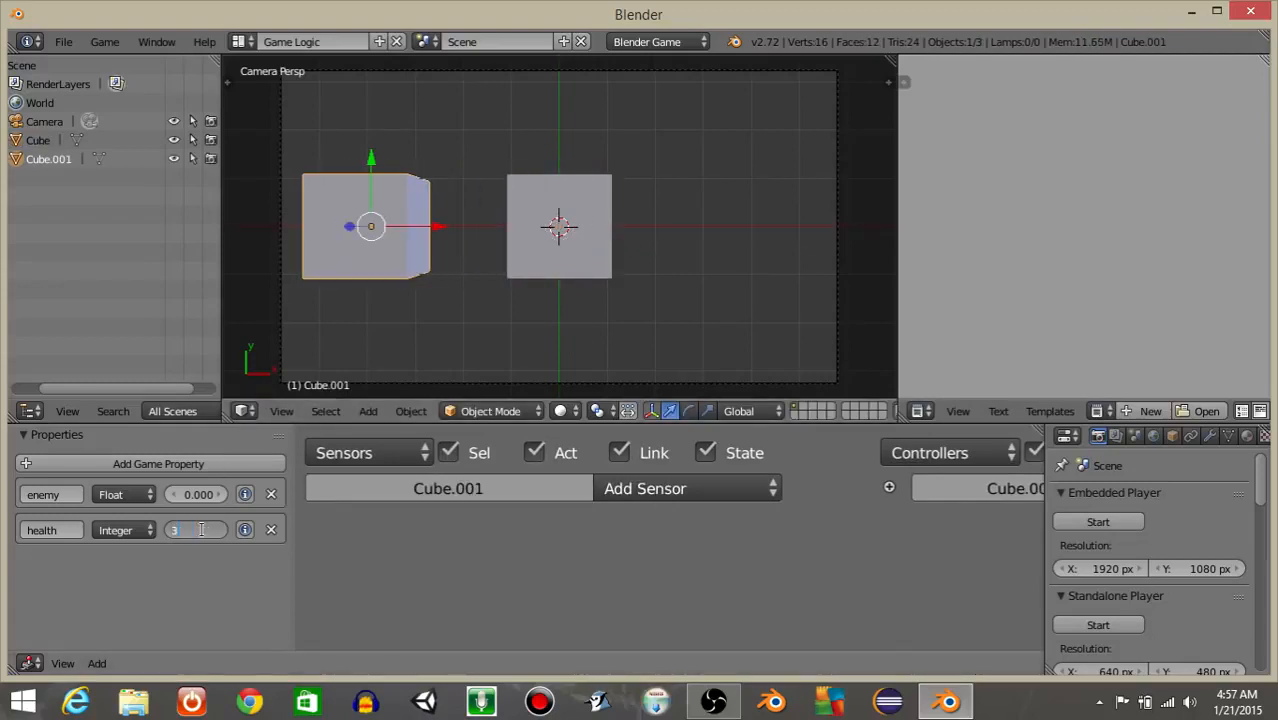
pyautogui.write('4')
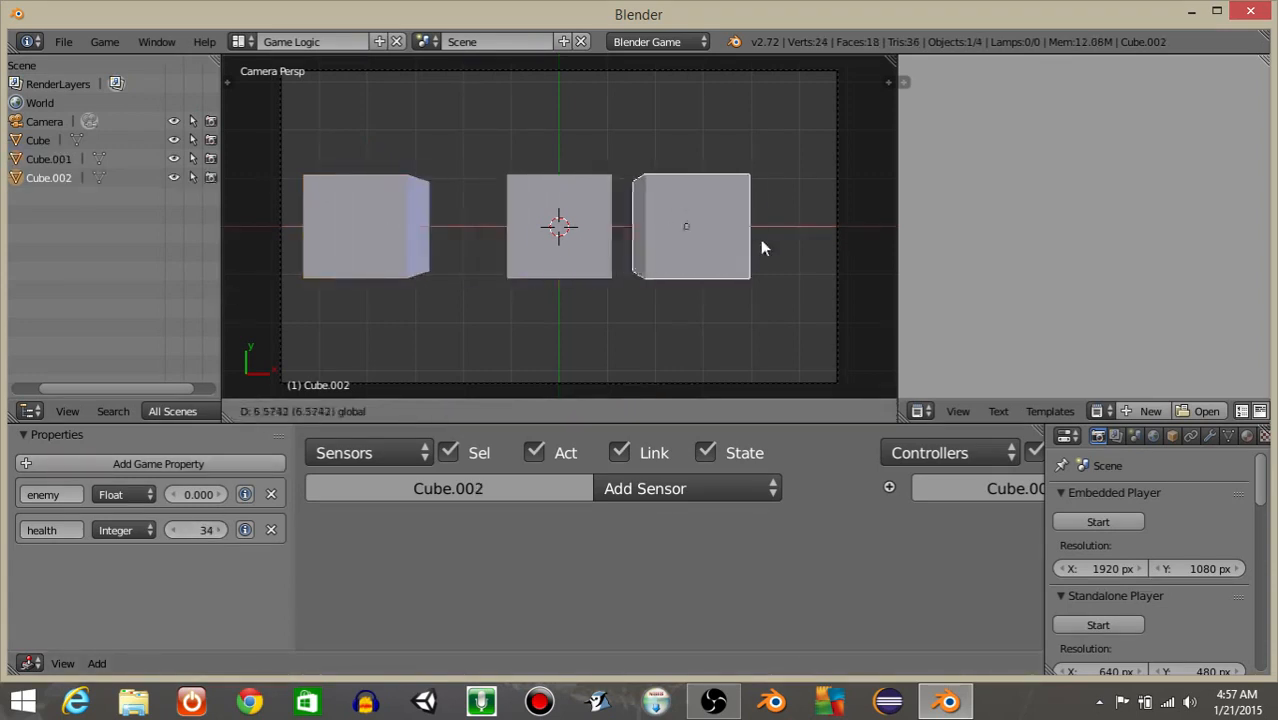
pyautogui.click(690, 224)
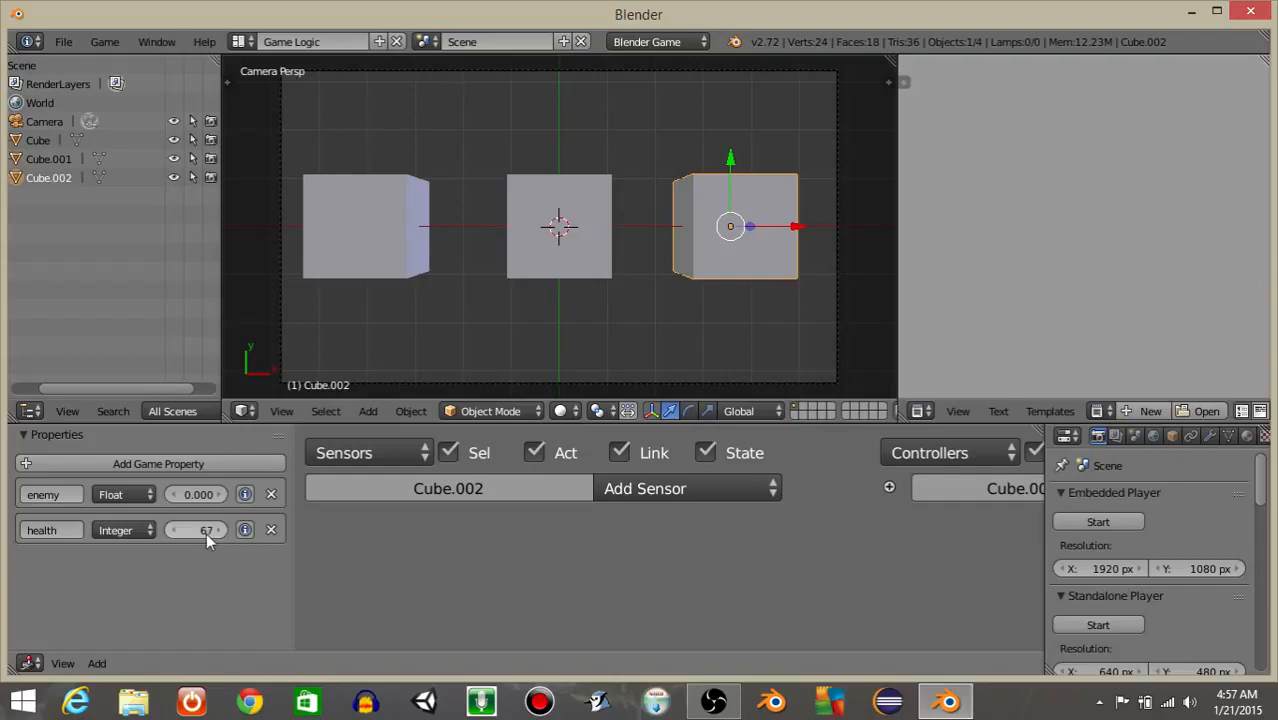
pyautogui.click(364, 224)
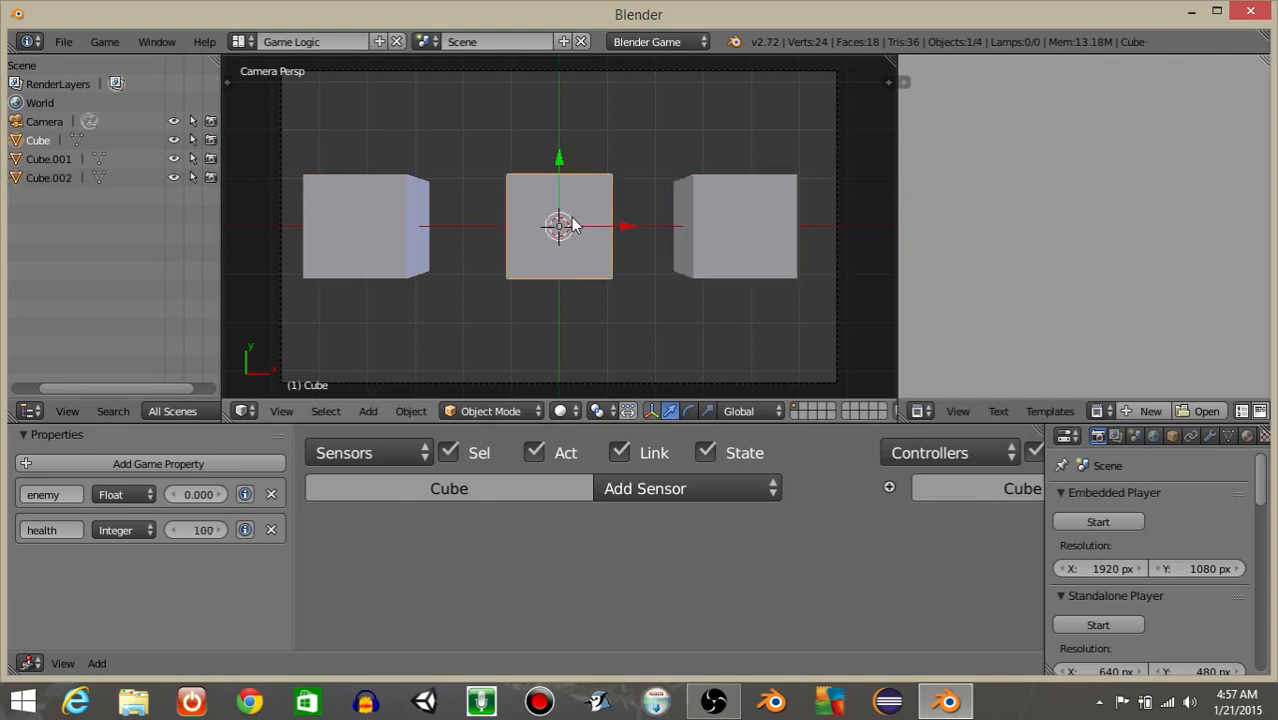
pyautogui.moveTo(530, 276)
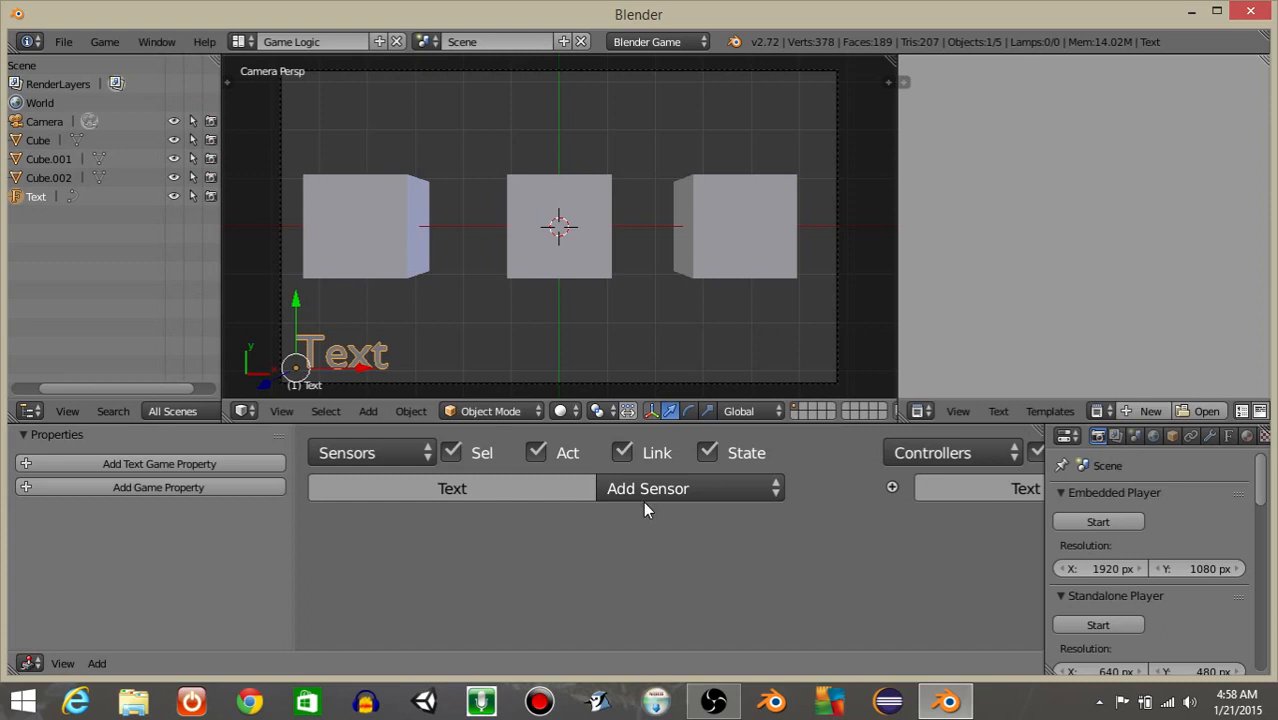
# Add a Mouse sensor set to Mouse Over Any, filtered by the property enemy
pyautogui.click(648, 488)
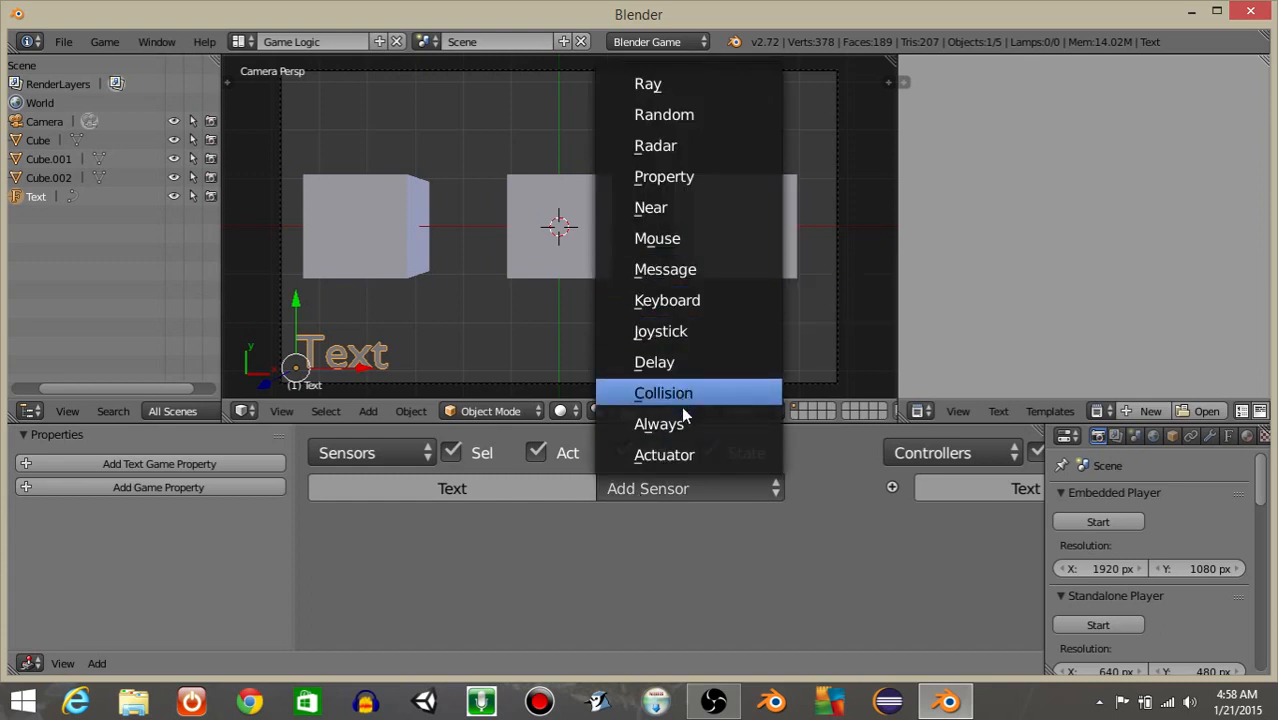
pyautogui.click(660, 424)
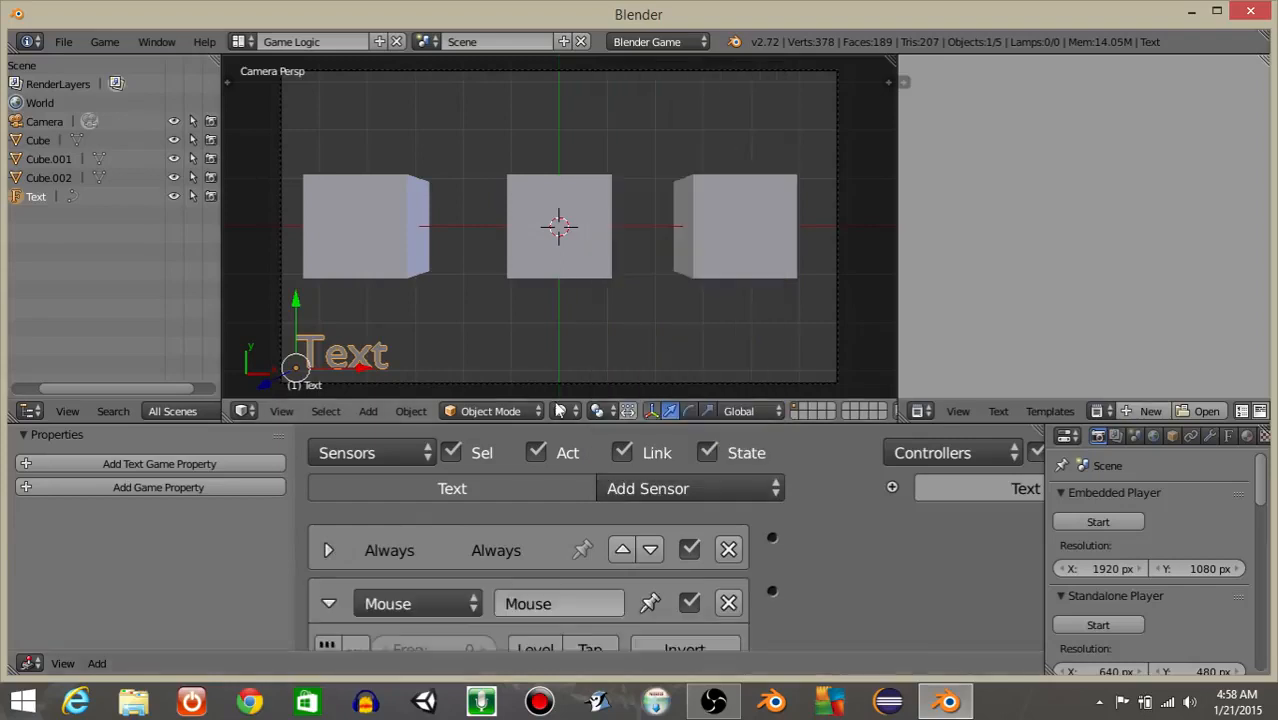
pyautogui.click(544, 602)
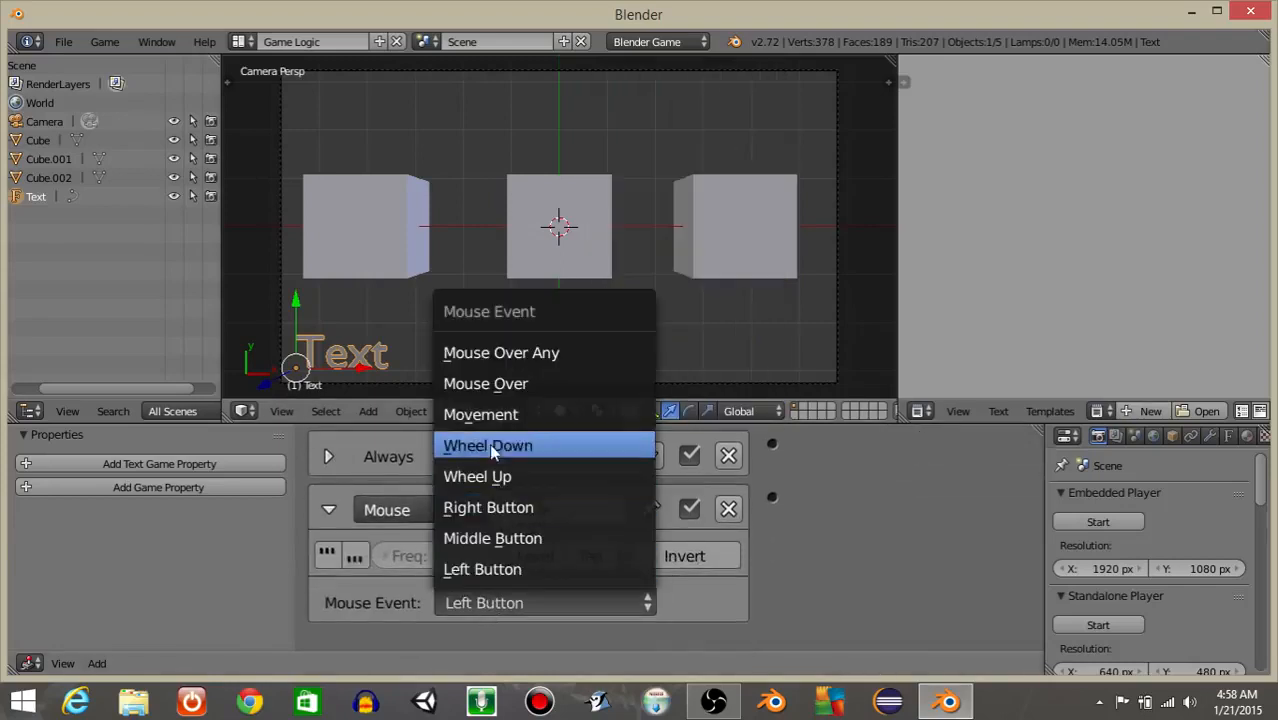
pyautogui.click(500, 352)
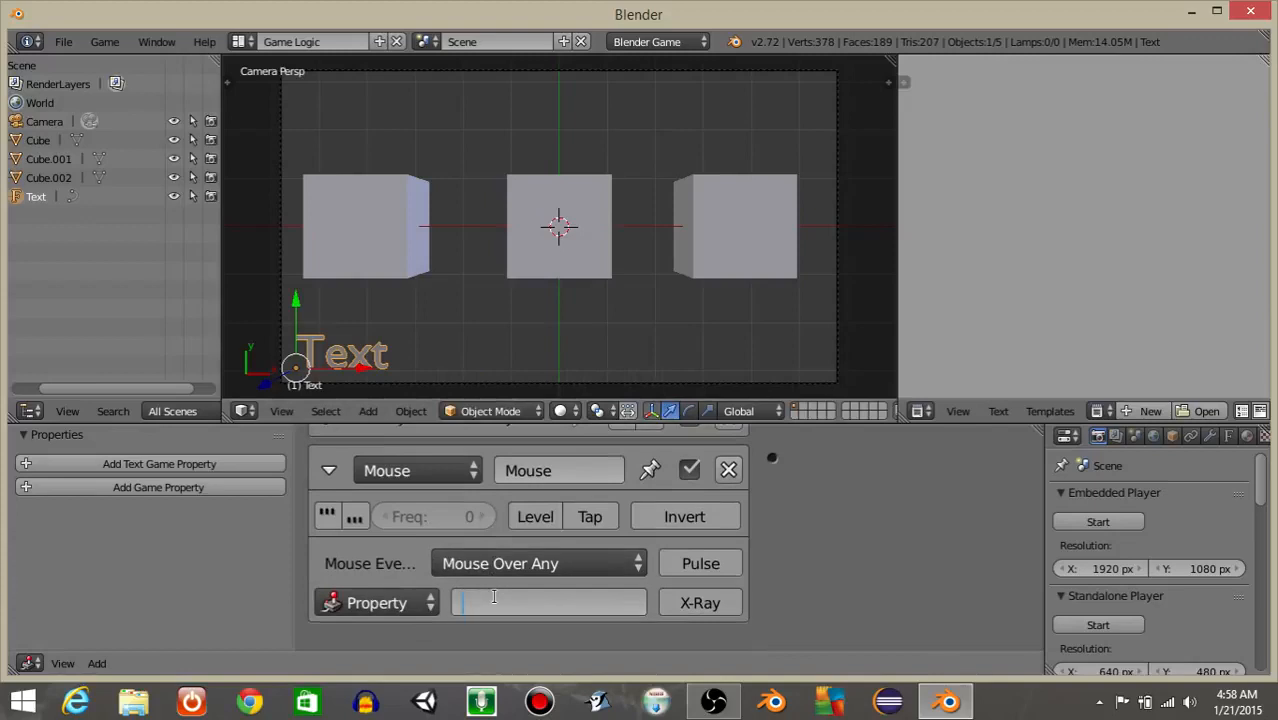
pyautogui.write('enemy')
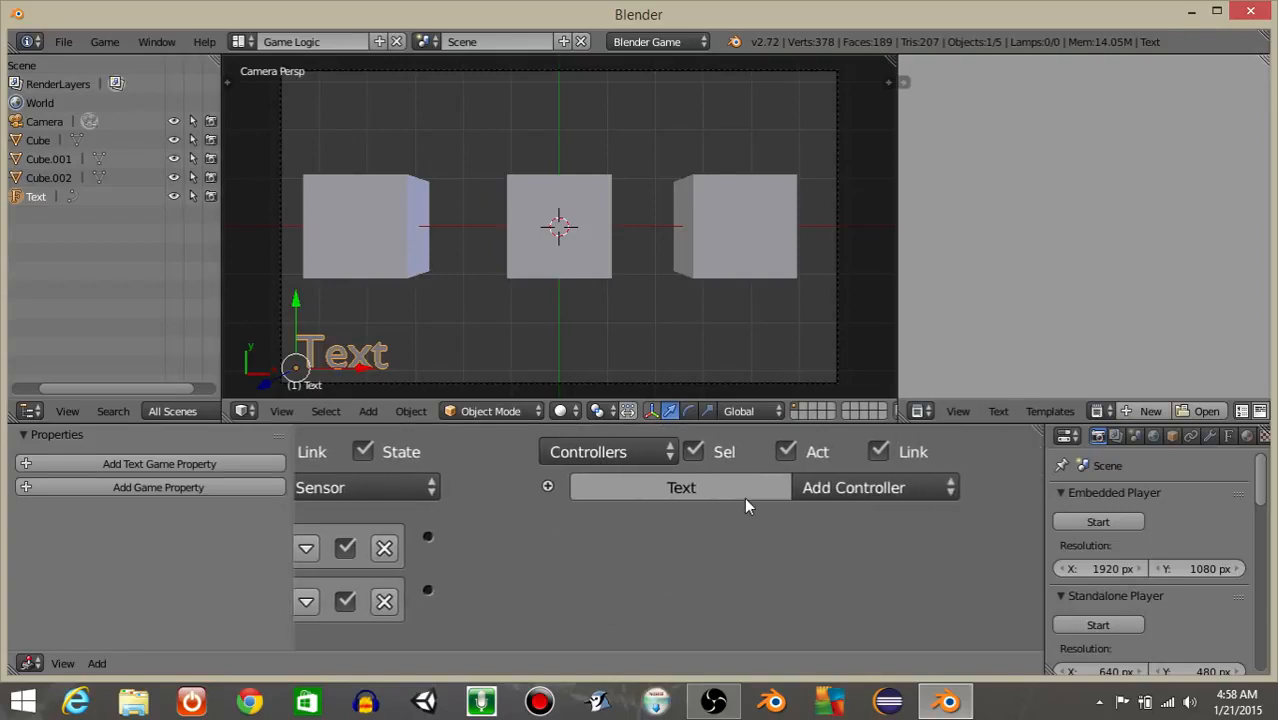
# Add a Python controller and wire both sensors into it
pyautogui.click(852, 488)
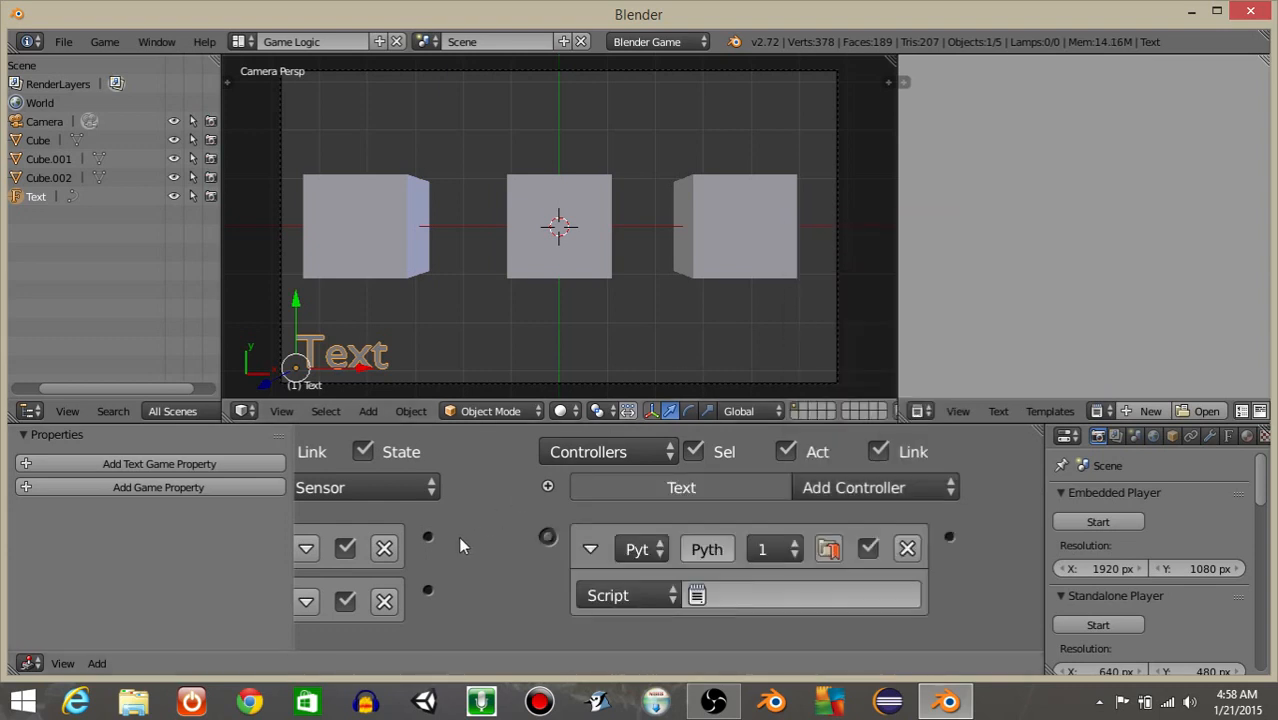
pyautogui.moveTo(428, 536); pyautogui.dragTo(548, 536)
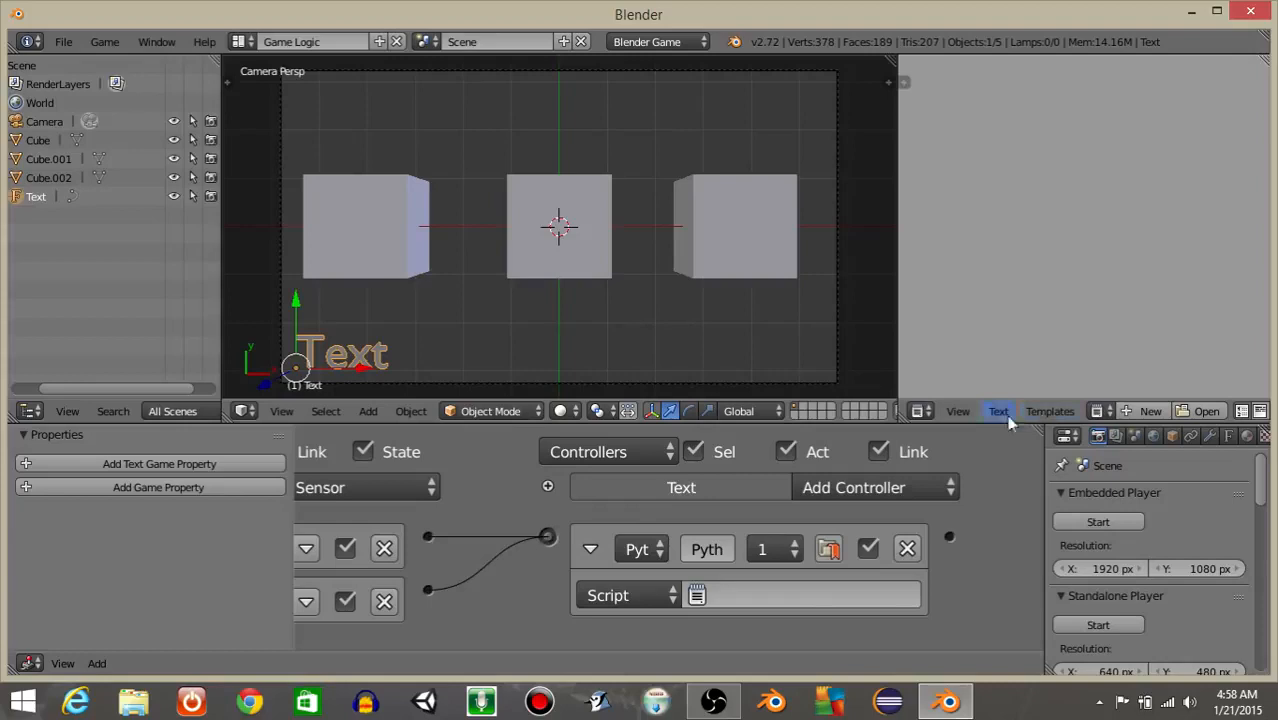
# Create and rename the controller script, then assign mouseOver = cont.sensors["mouseOver"]
pyautogui.click(1048, 412)
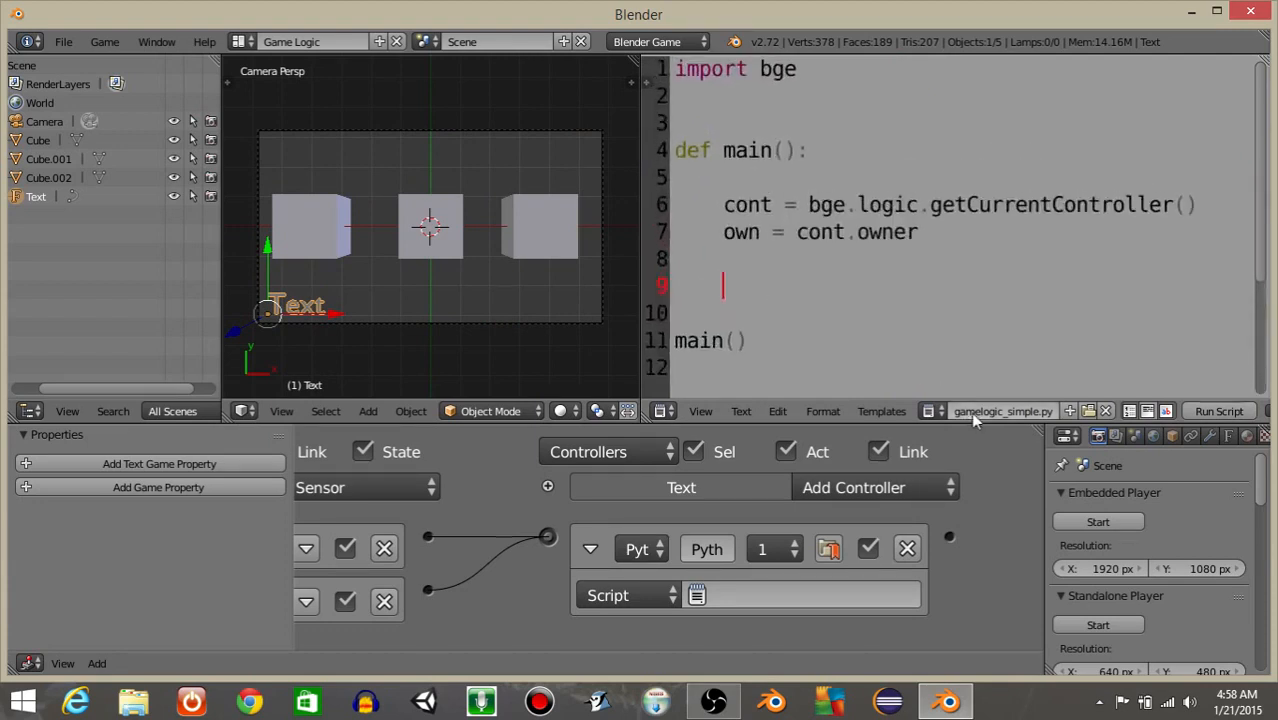
pyautogui.click(1000, 412)
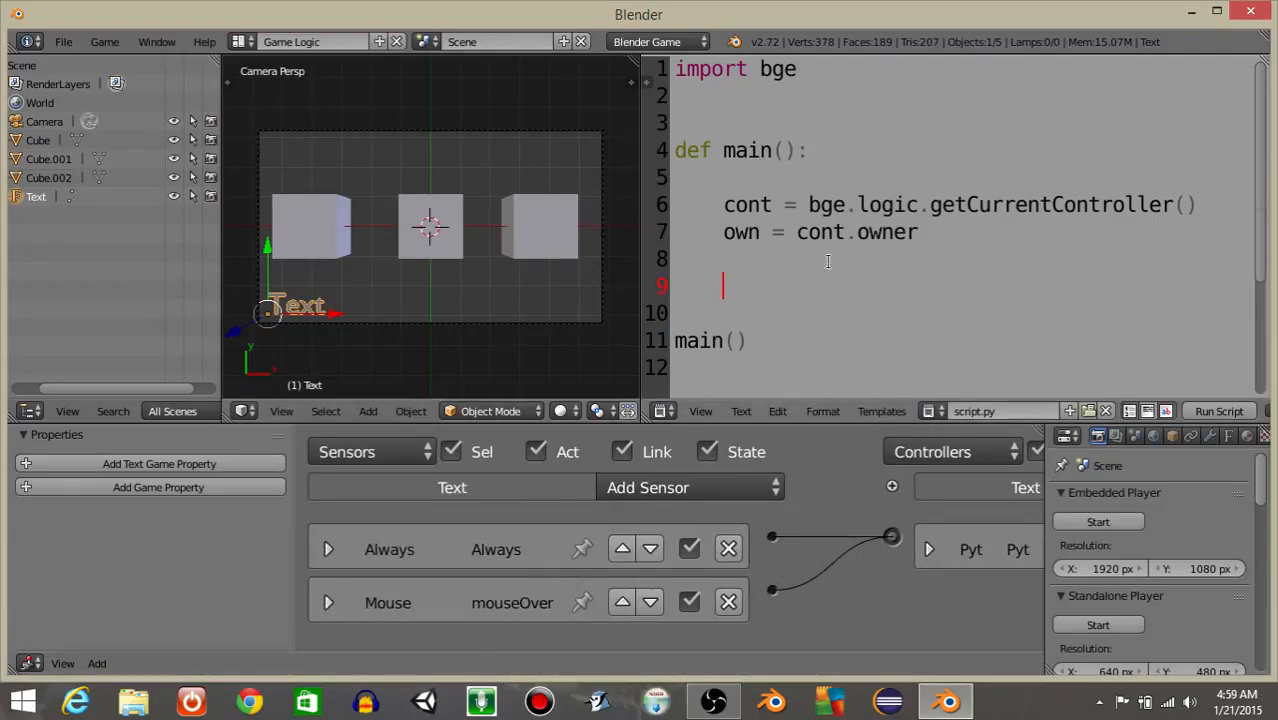
pyautogui.write('m')
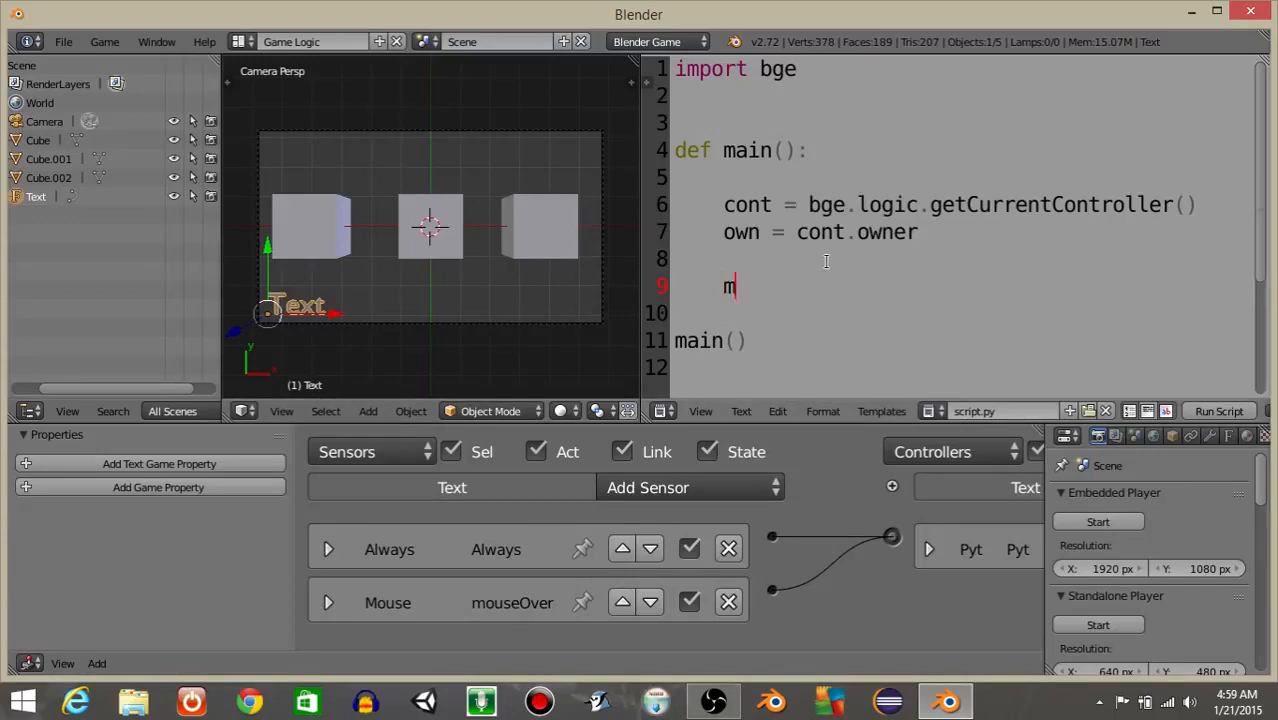
pyautogui.write('ouse')
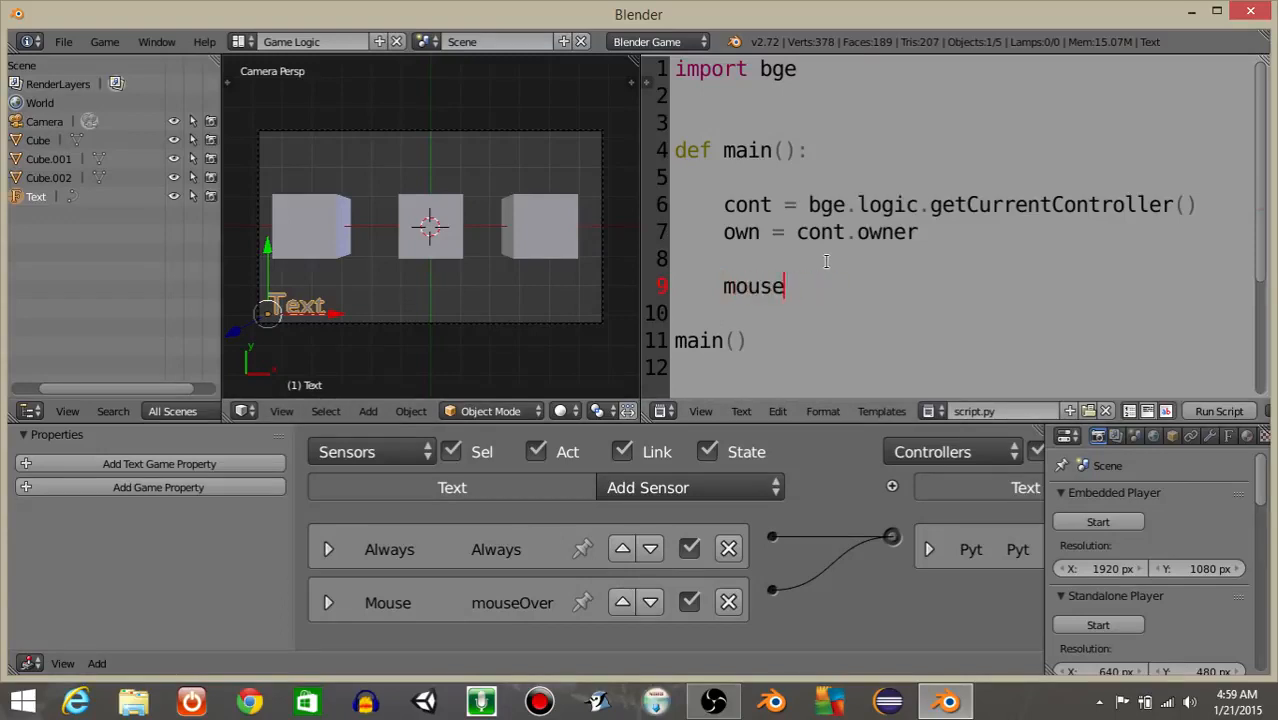
pyautogui.write('Over =')
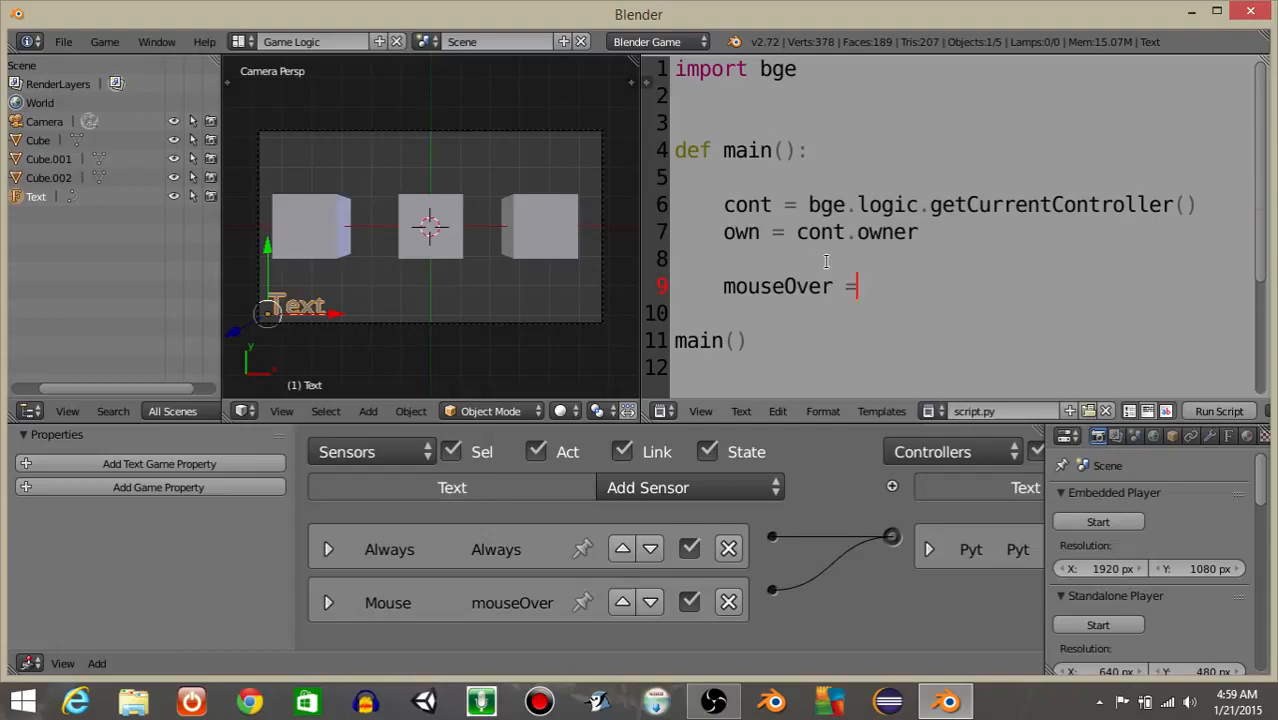
pyautogui.write('con.')
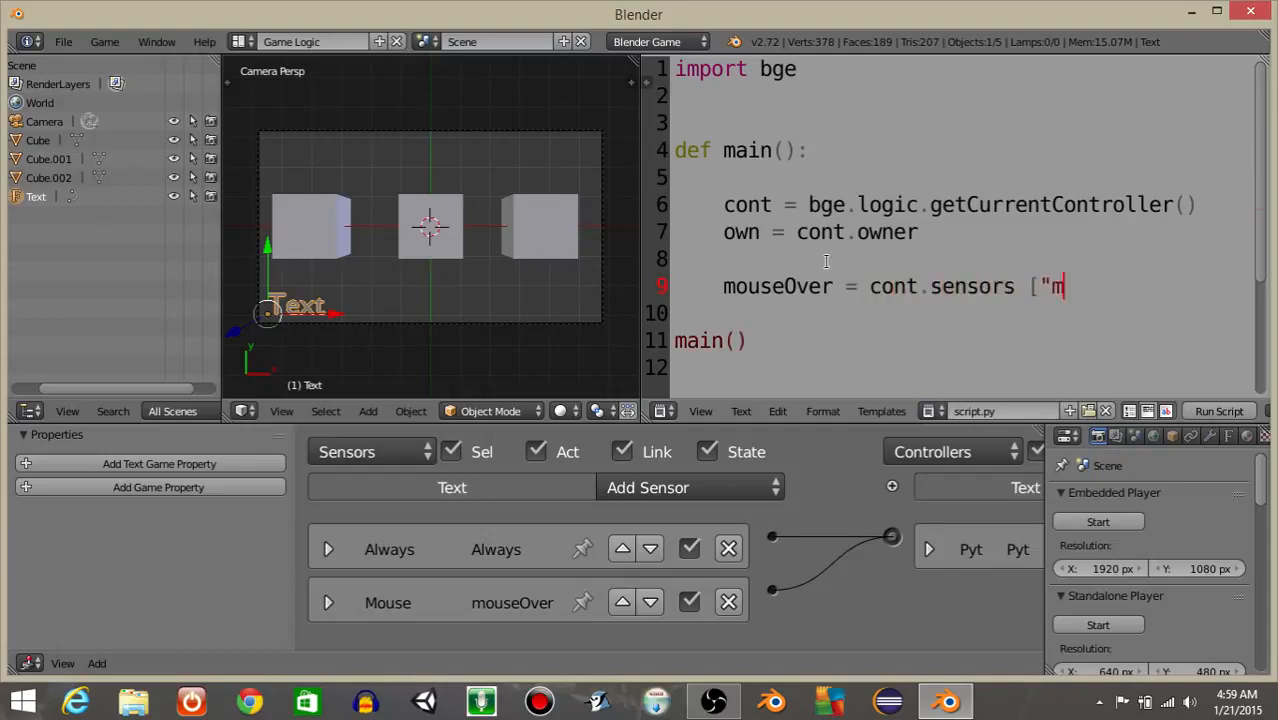
pyautogui.write('ouseOver"]')
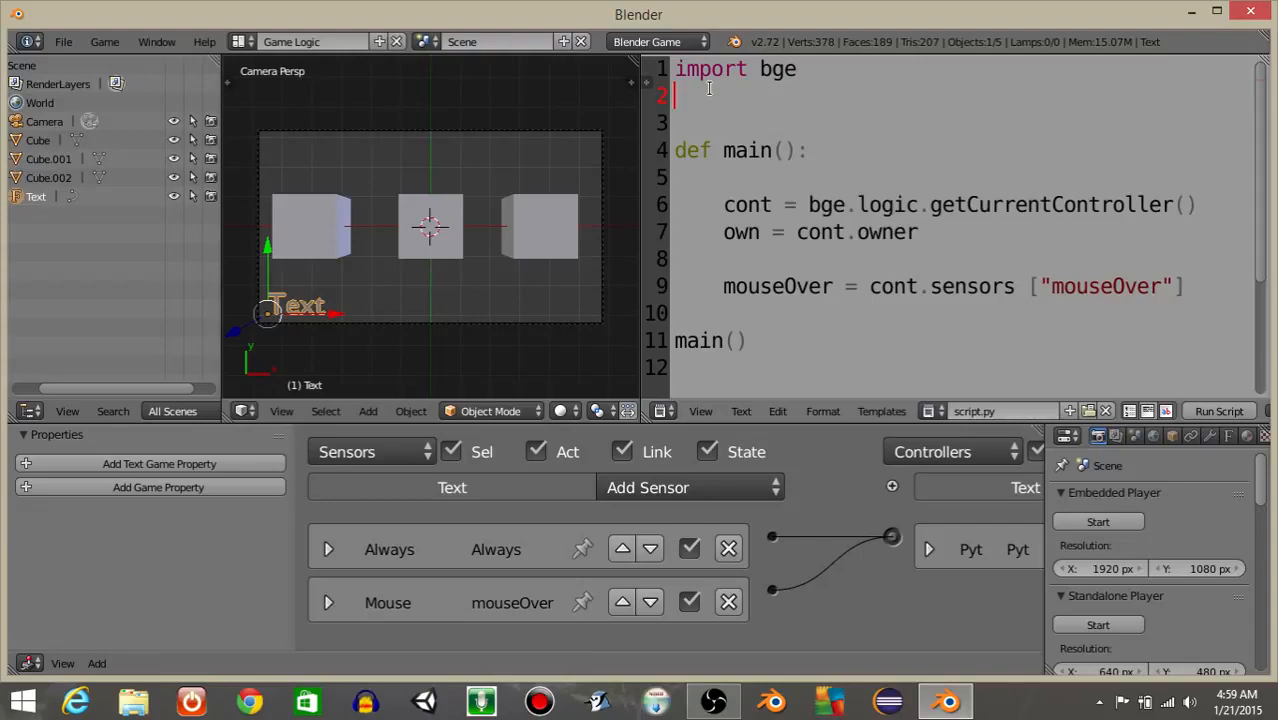
# Import render from bge and call render.showMouse(1) to keep the cursor visible
pyautogui.write('from bge import render')
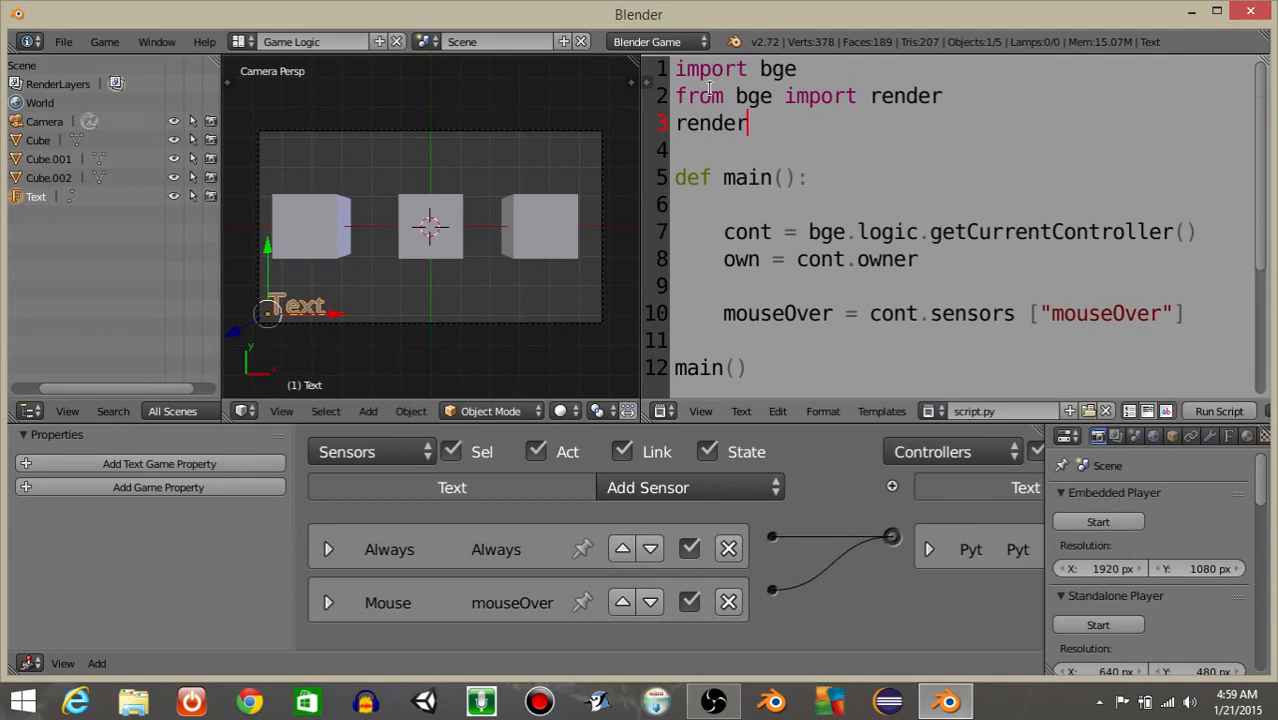
pyautogui.write('.showMouse(1')
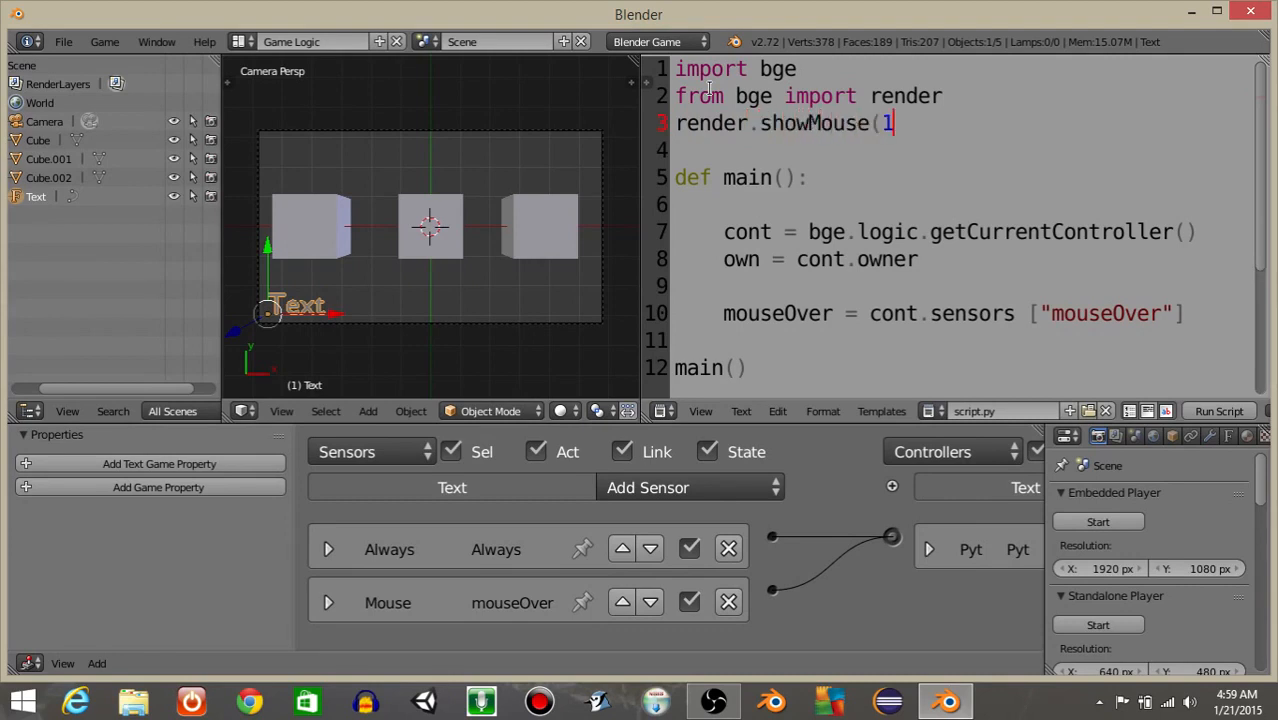
pyautogui.scroll(-3)
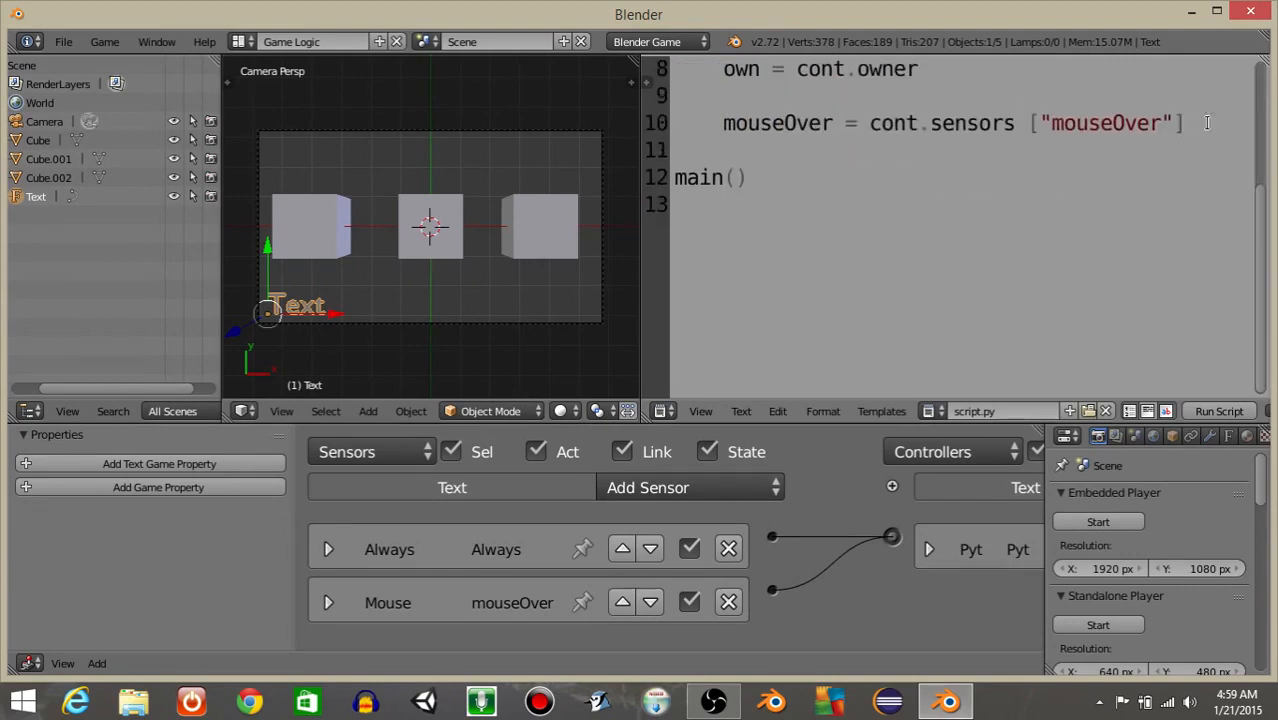
# Write the if mouseOver.positive: block assigning target = mouseOver.hitObject
pyautogui.press('enter')
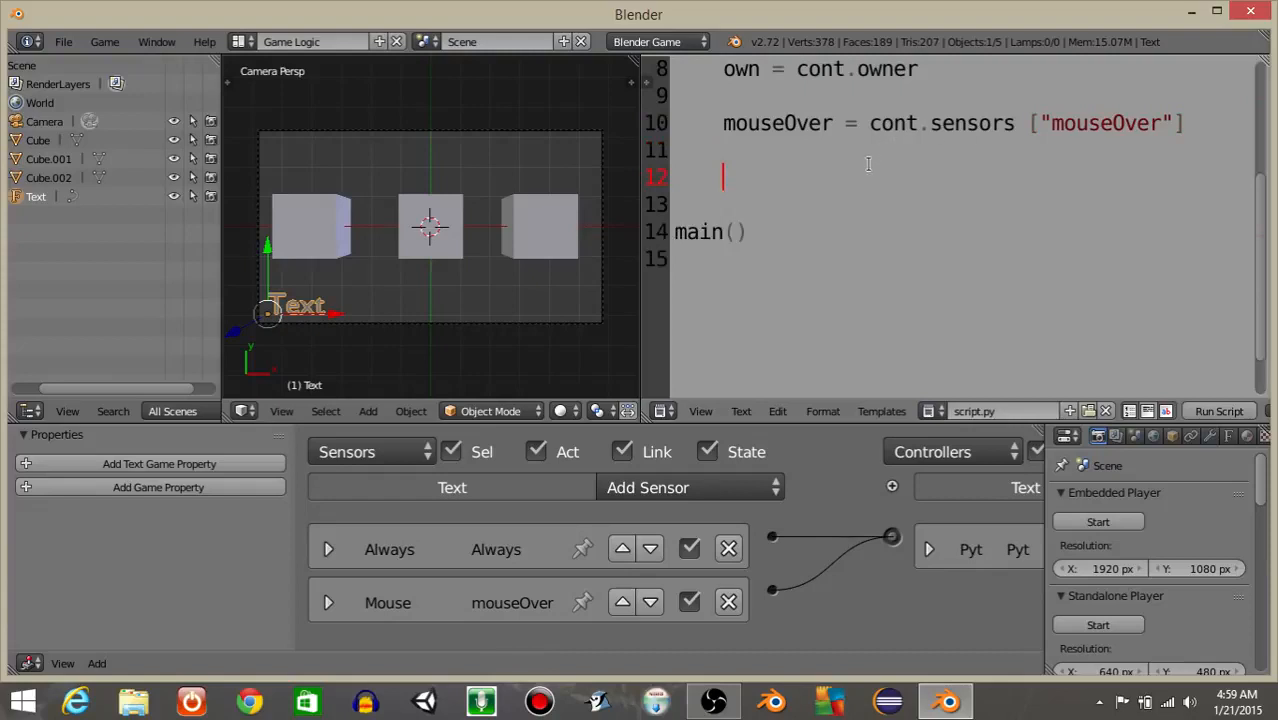
pyautogui.write('if M')
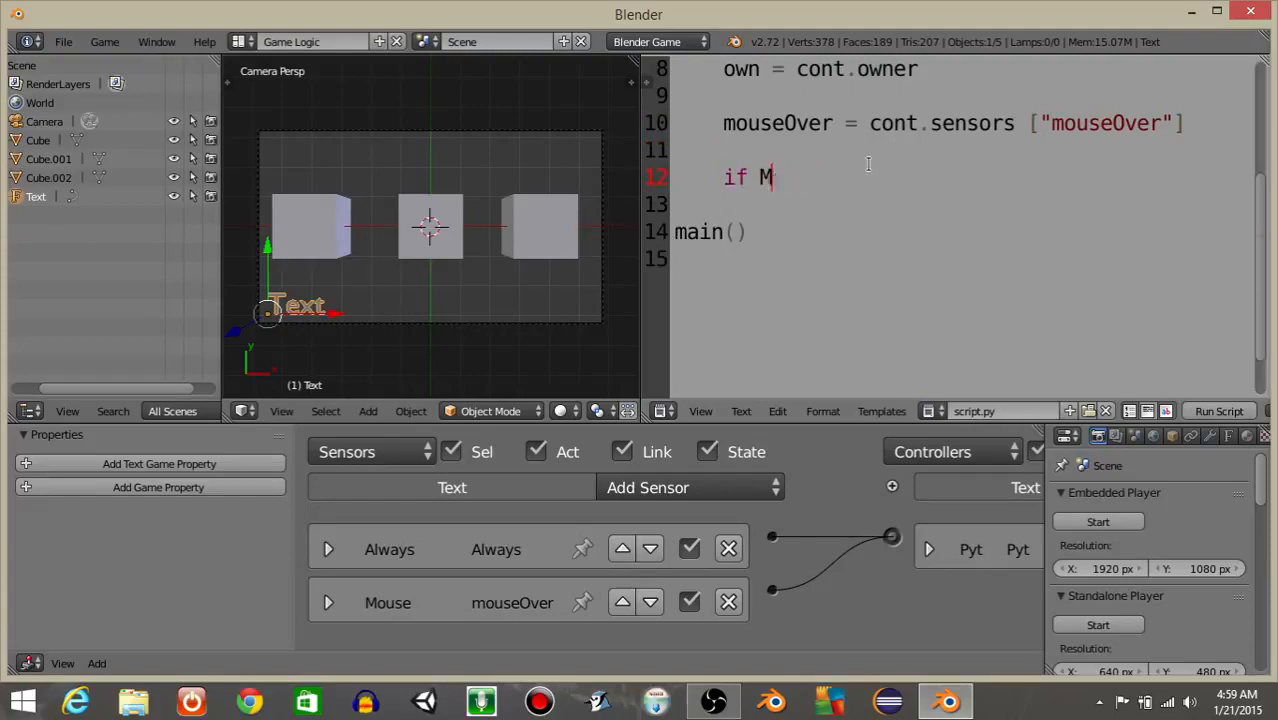
pyautogui.write('ouseOver.pos')
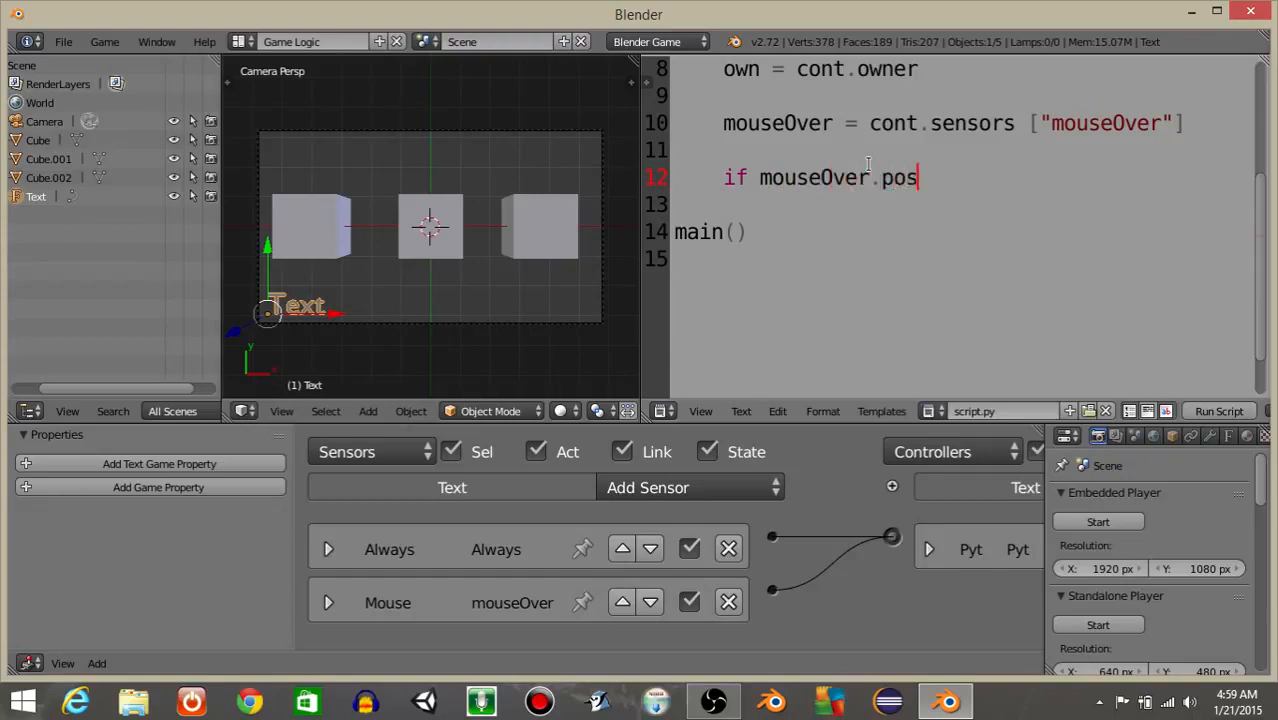
pyautogui.write('itive:')
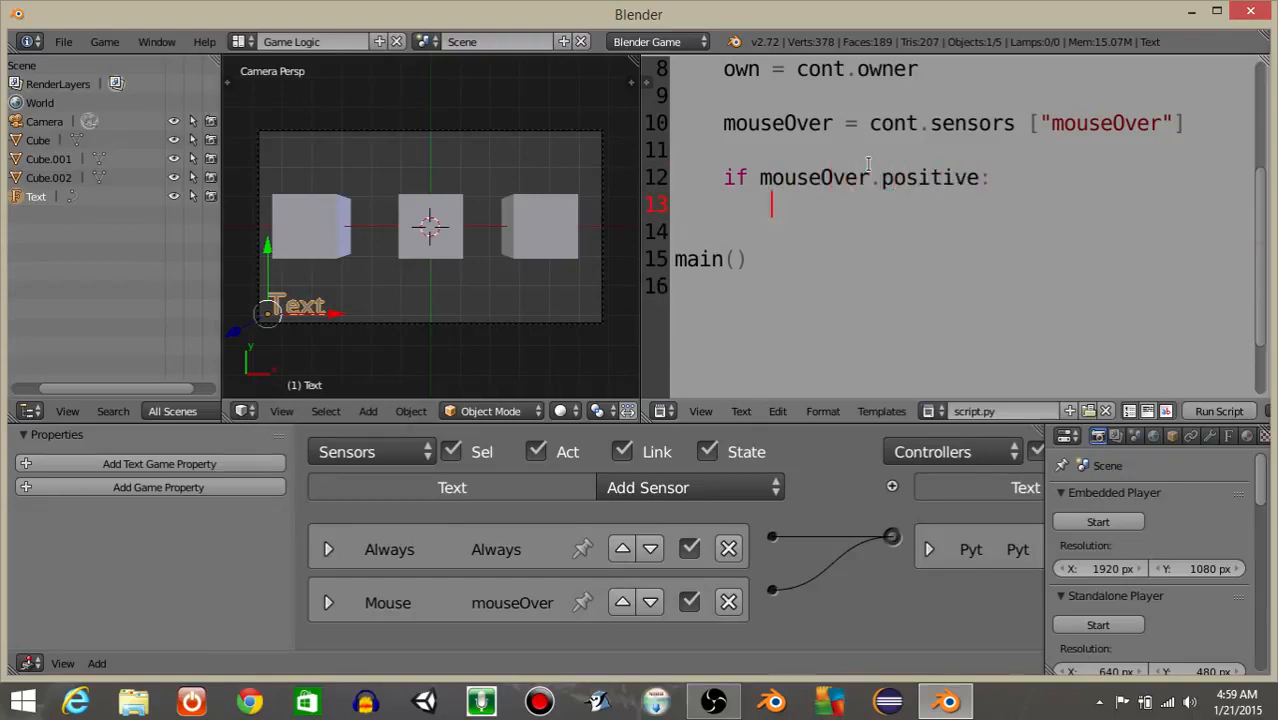
pyautogui.write('target = mouse')
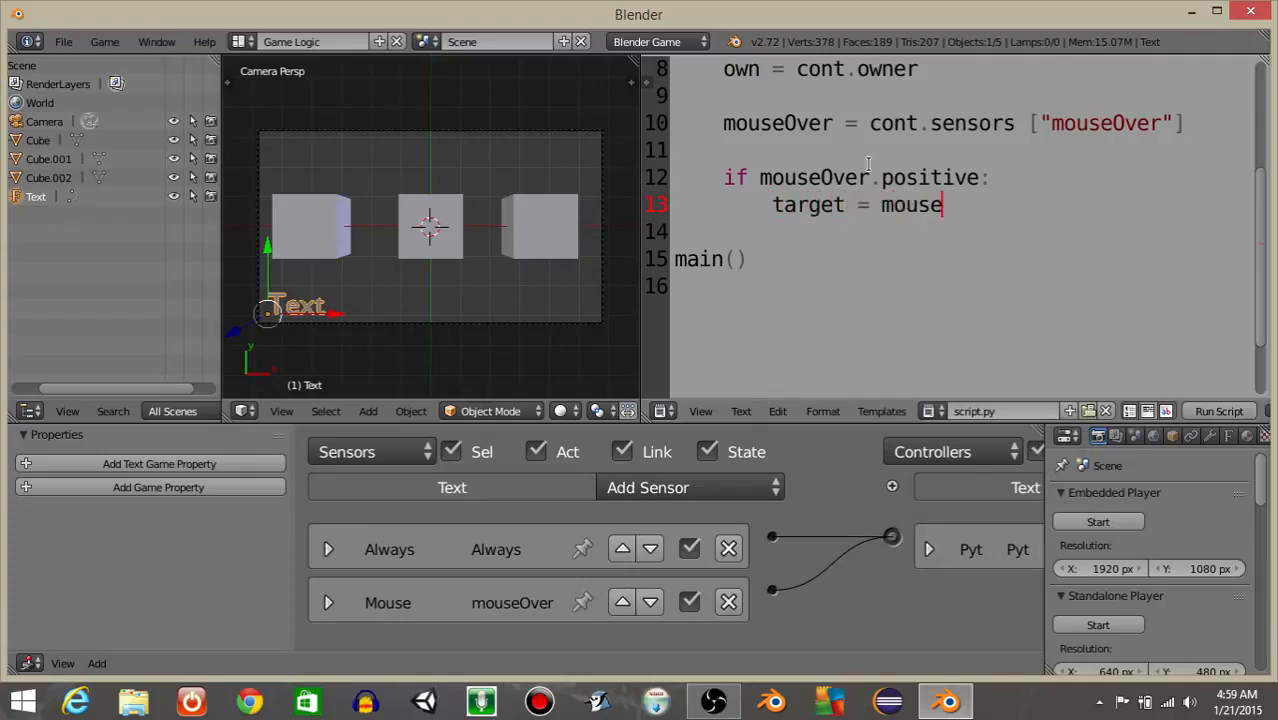
pyautogui.write('Over.h')
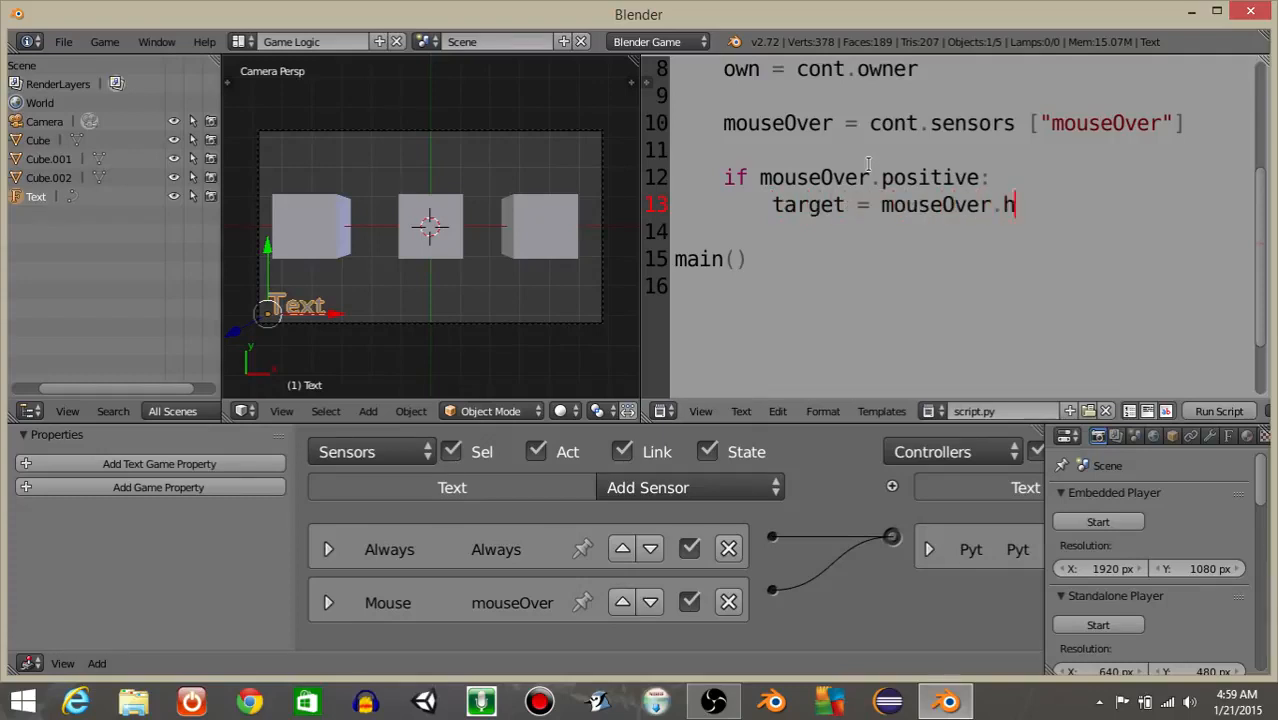
pyautogui.write('itObj')
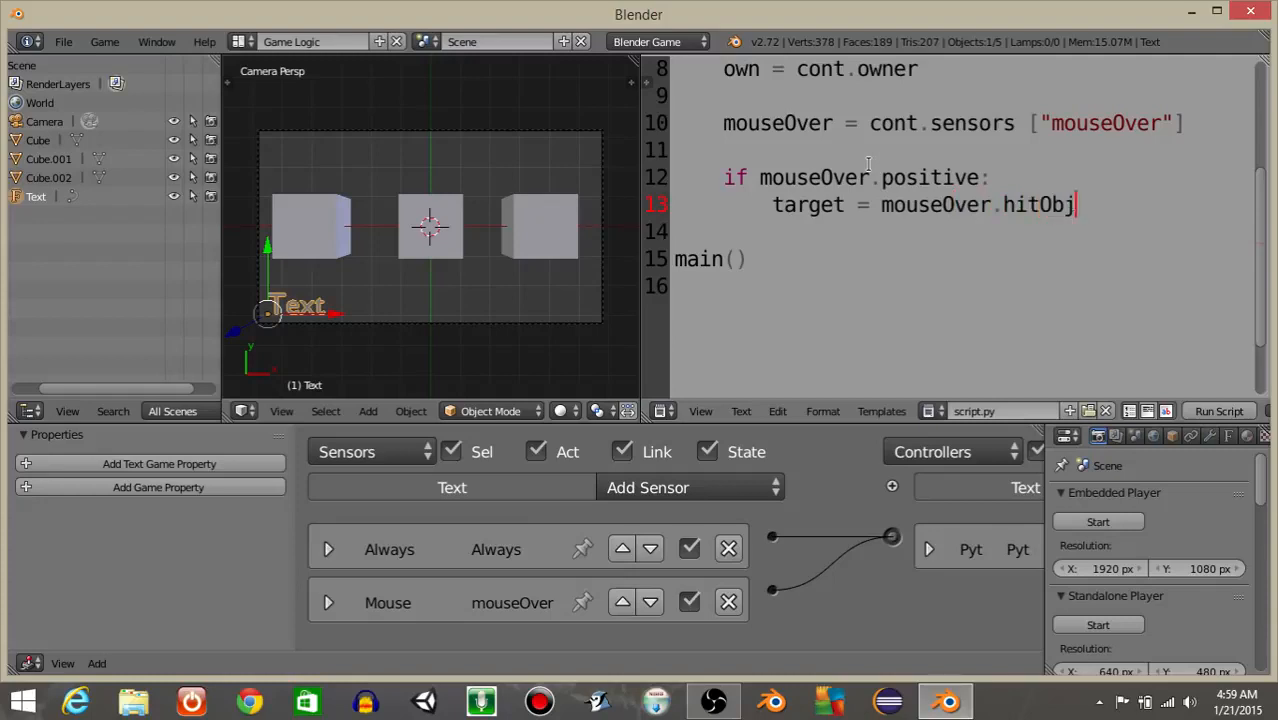
pyautogui.write('ect')
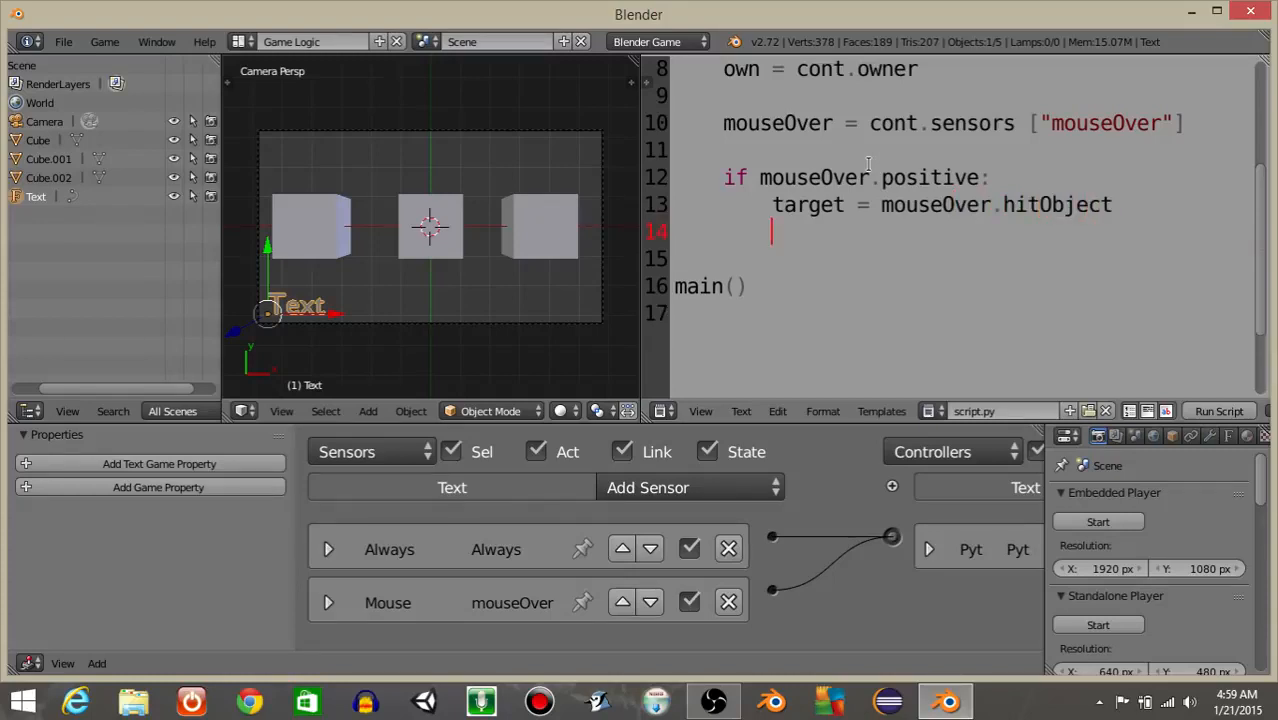
# Set own.text = "health: " + str(target["health"]) inside the if block
pyautogui.write('own.text = "')
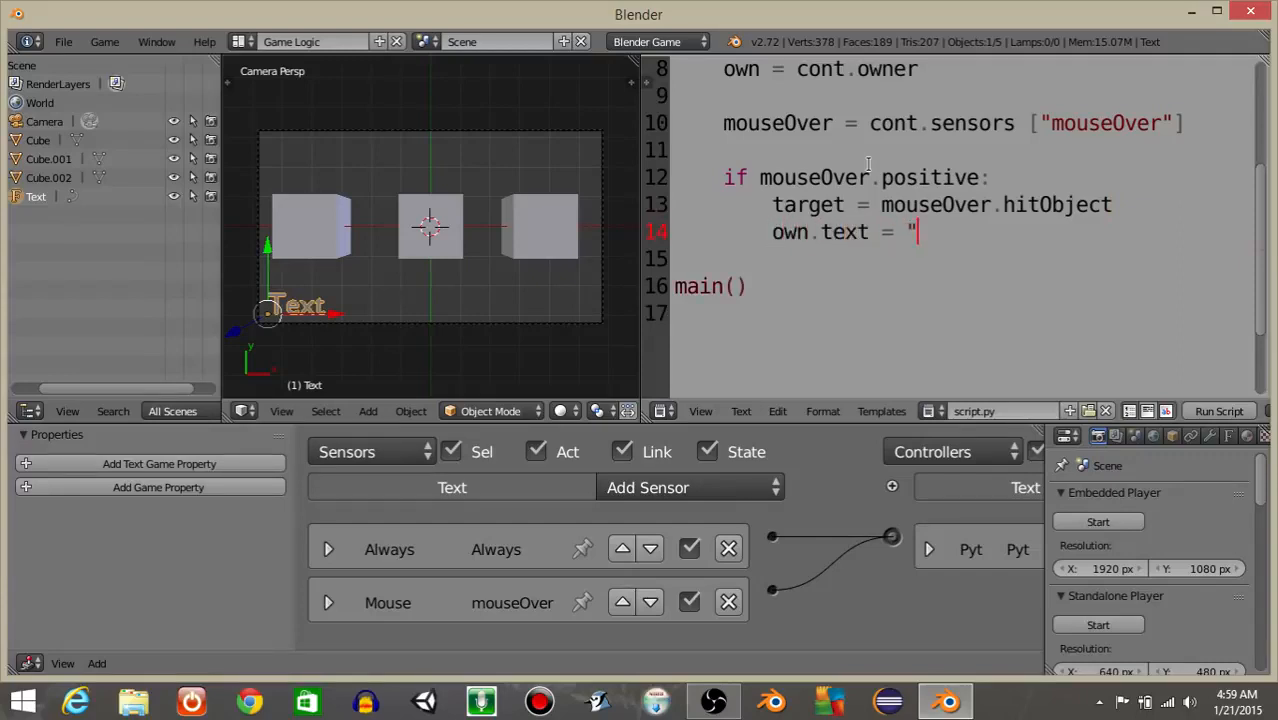
pyautogui.write('health: "')
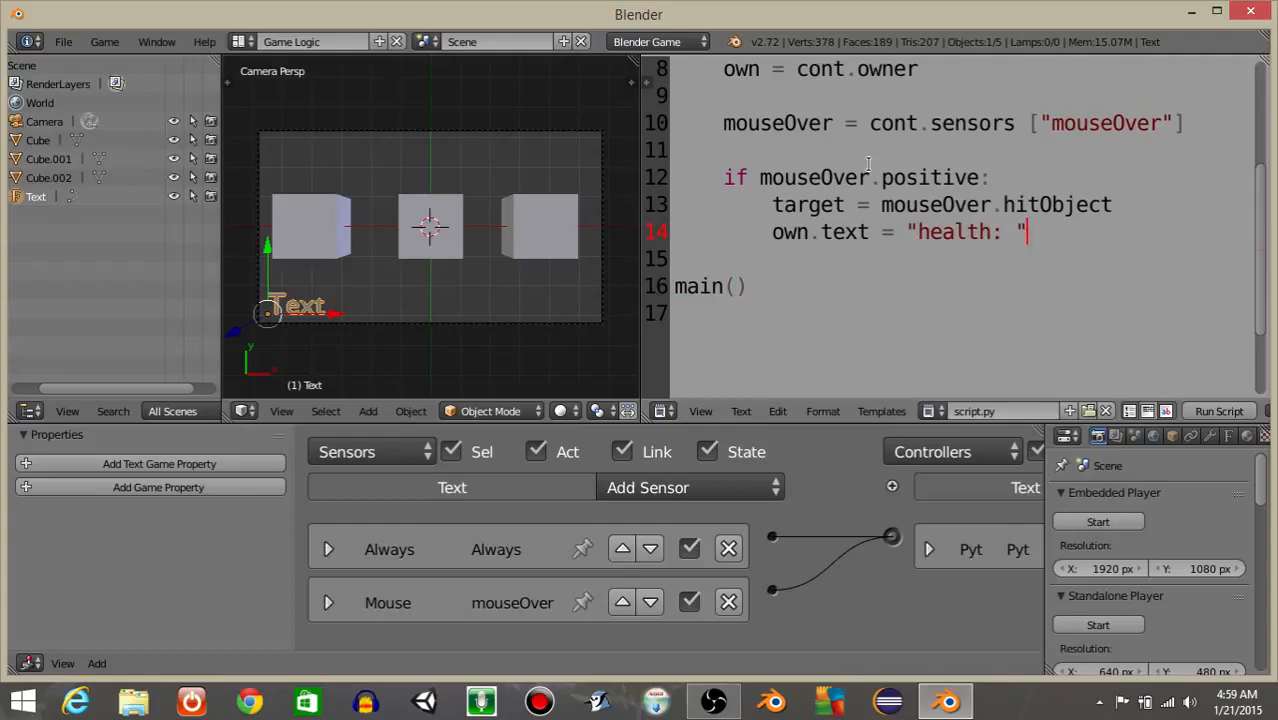
pyautogui.write('+ targe')
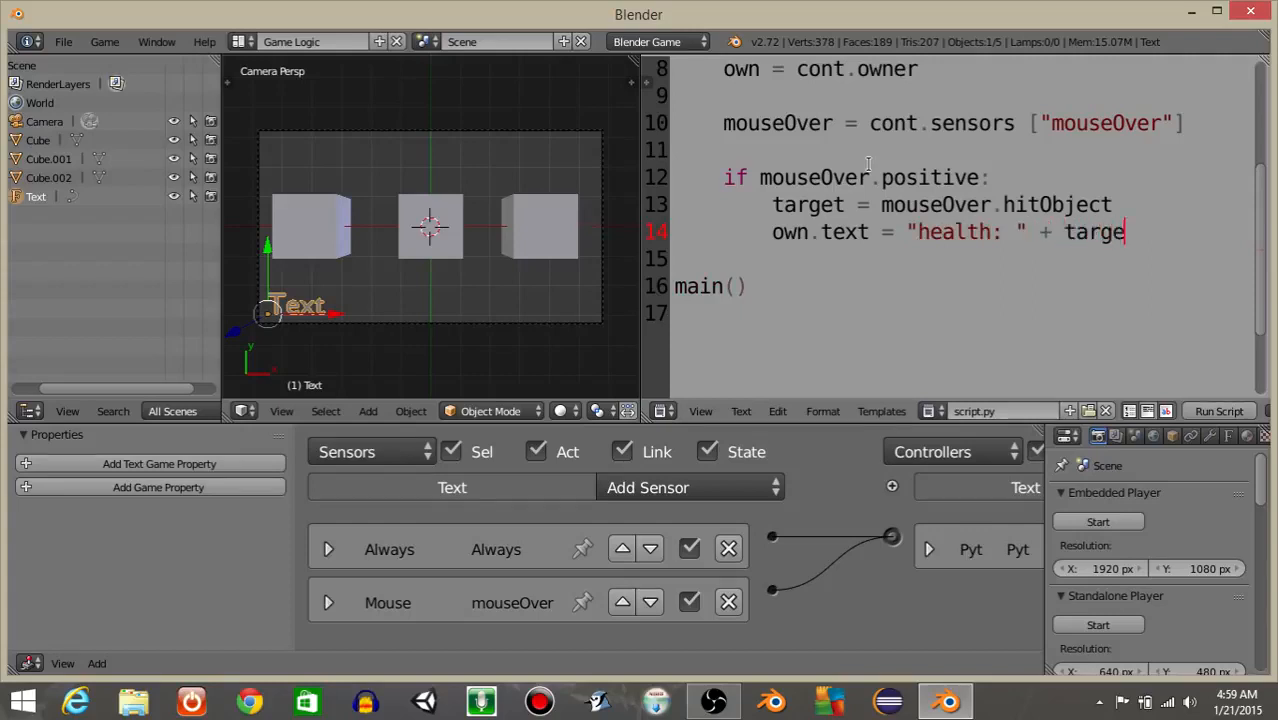
pyautogui.press('Backspace')
pyautogui.write('str(o')
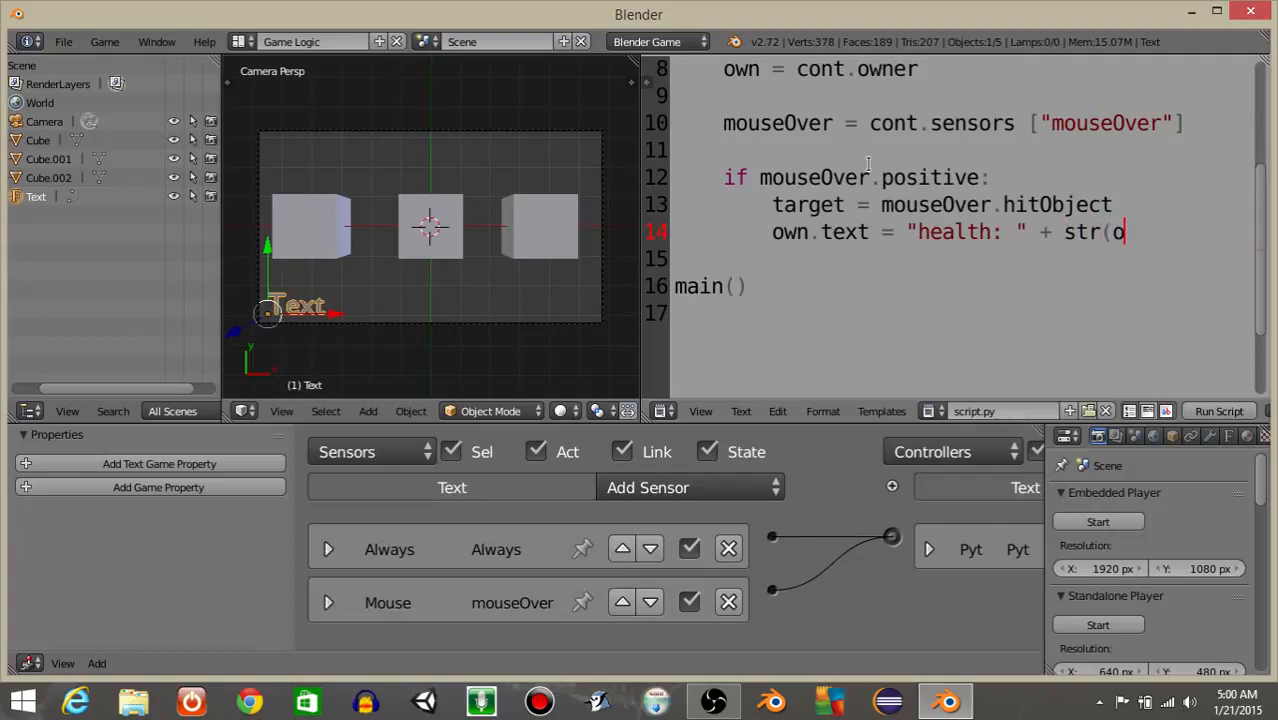
pyautogui.write('t')
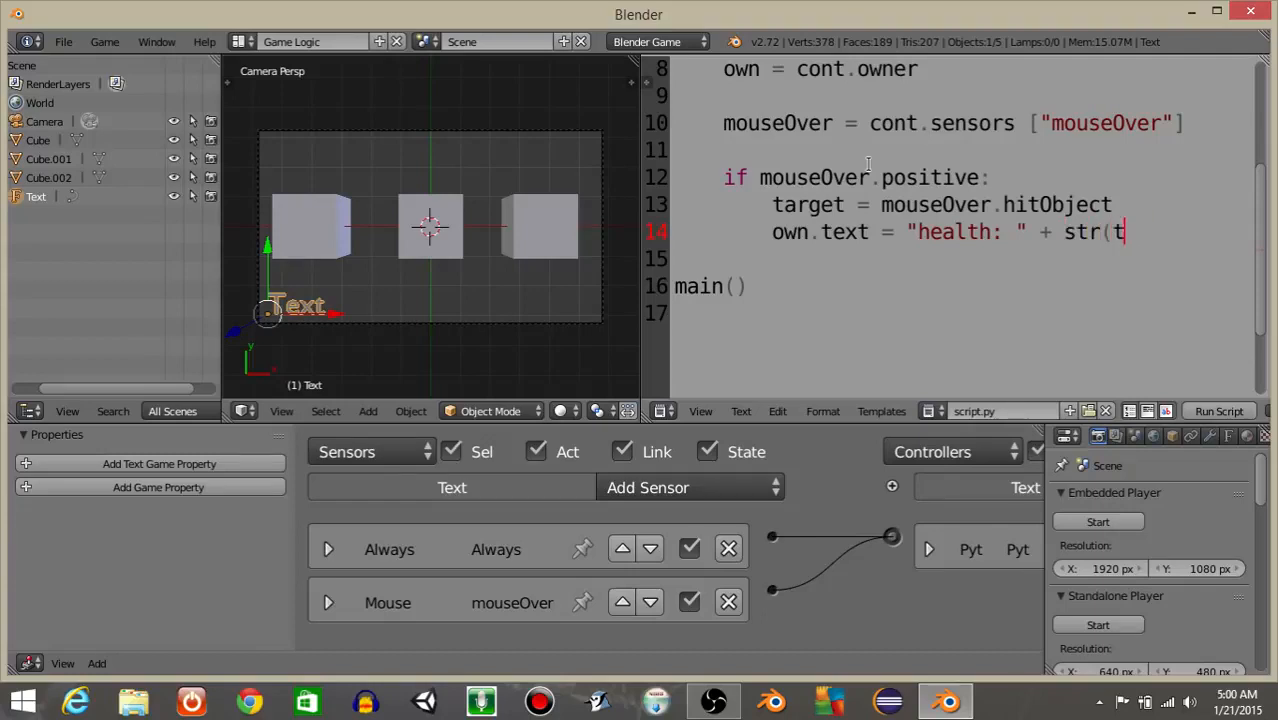
pyautogui.write('target [')
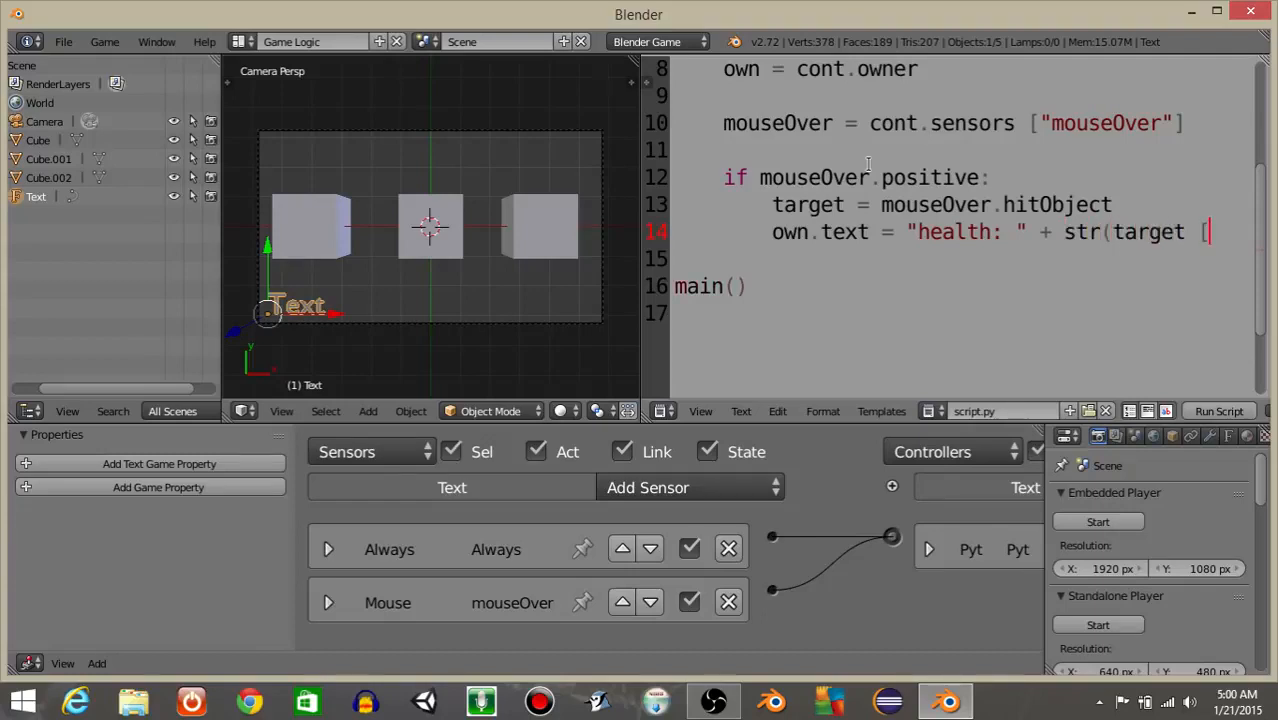
pyautogui.write('"health')
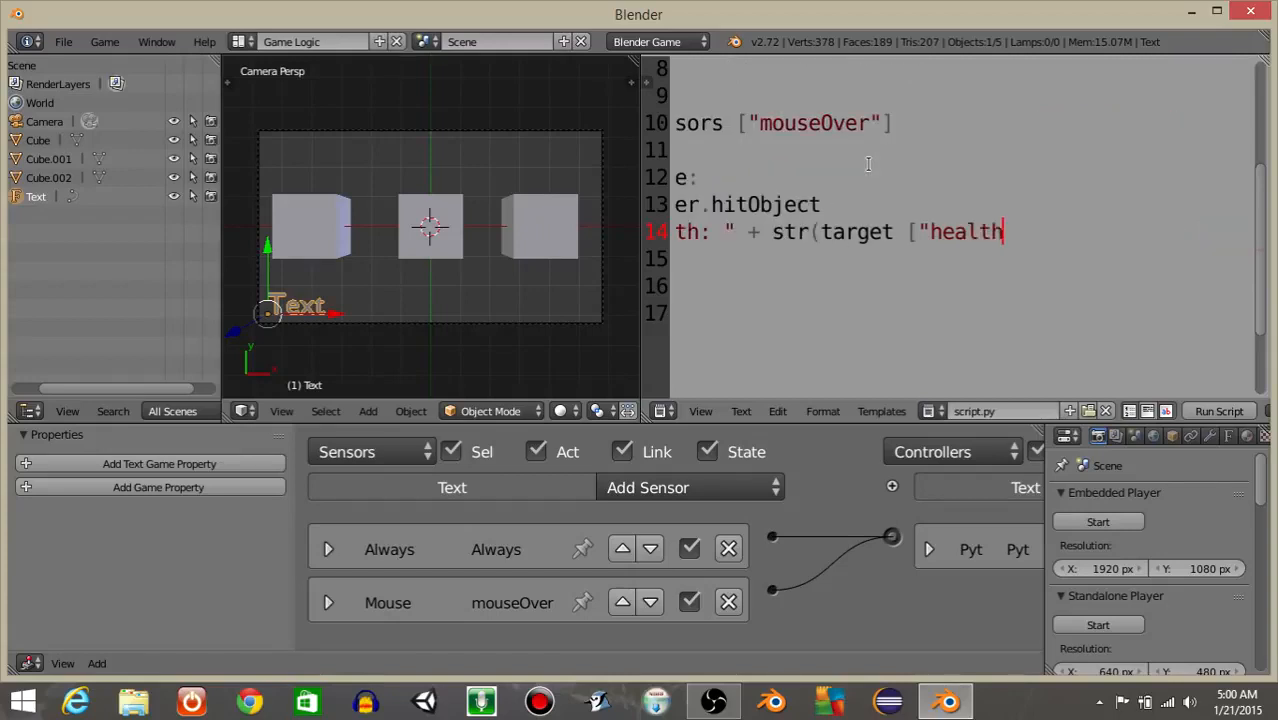
pyautogui.write('"])')
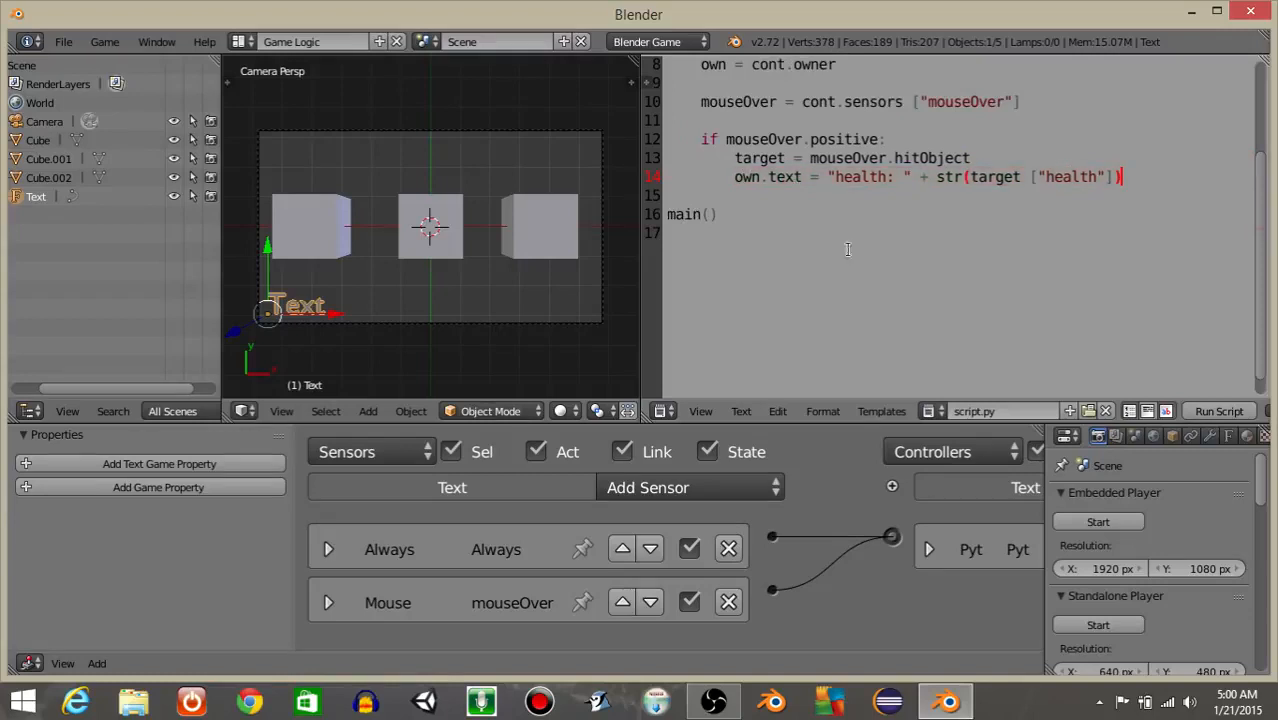
pyautogui.moveTo(418, 304)
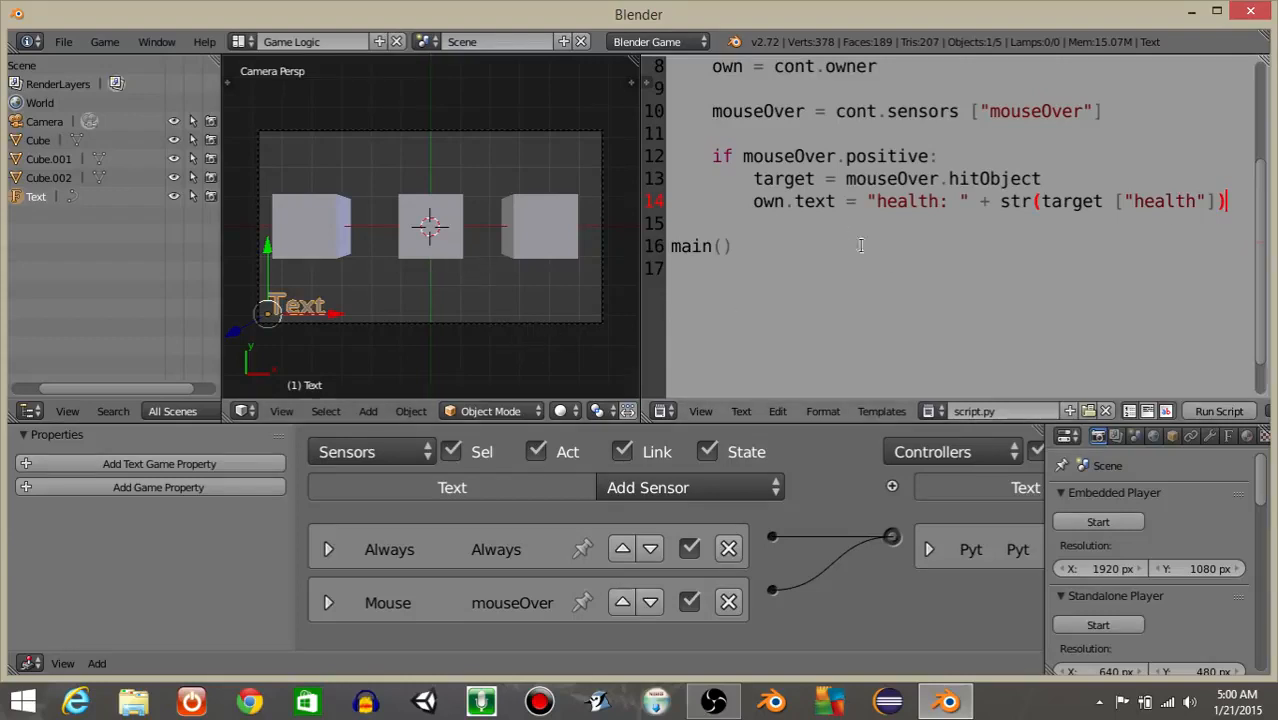
# Add an else branch setting own.text = "" so the text blanks when nothing is hovered
pyautogui.write('else:')
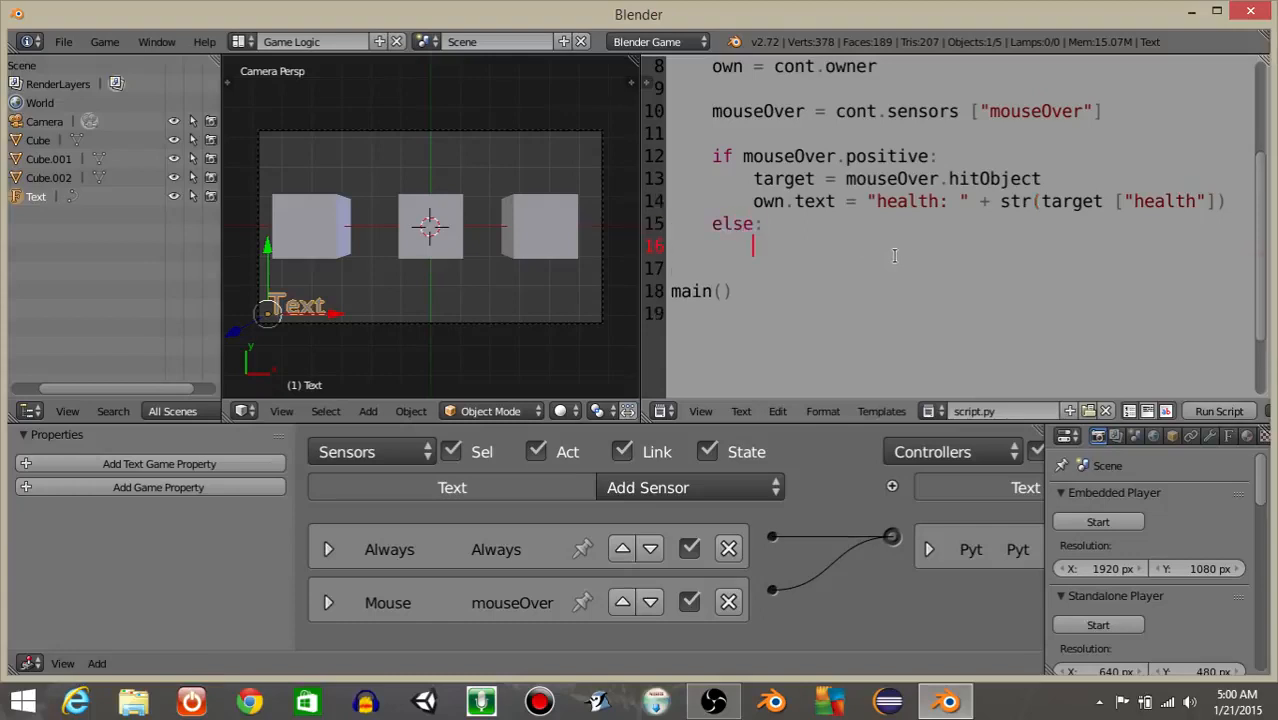
pyautogui.write('ow')
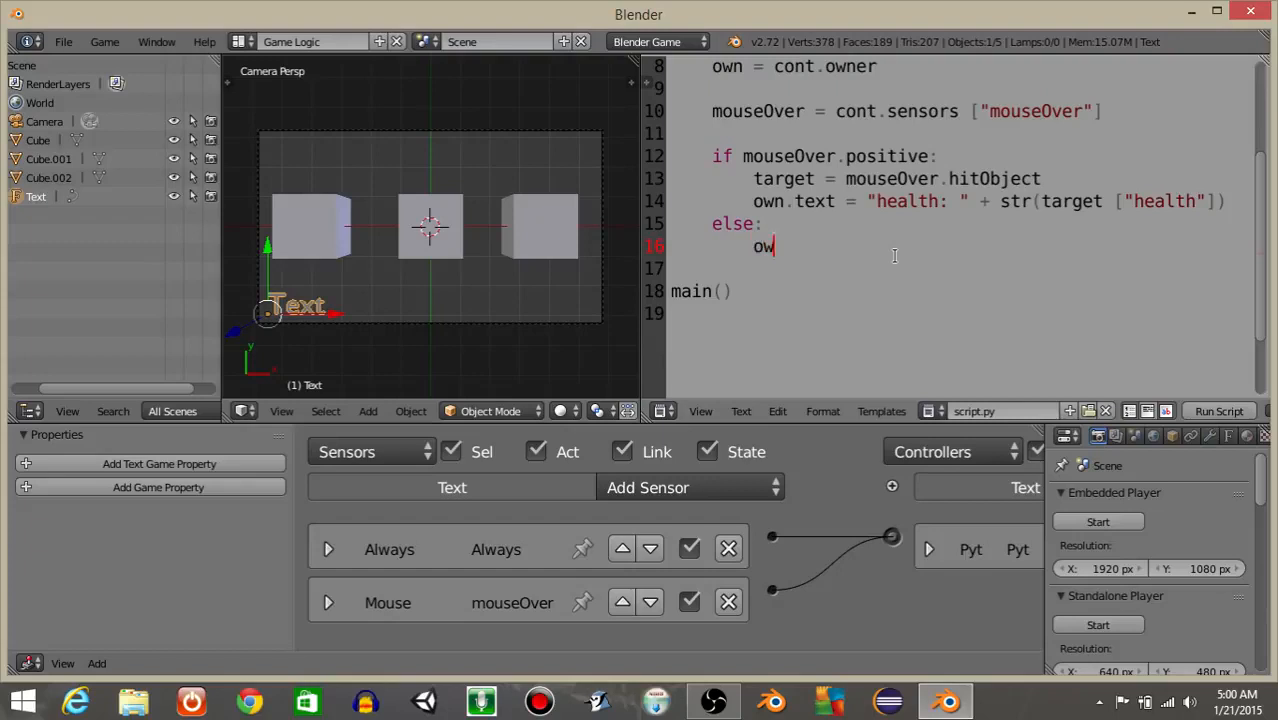
pyautogui.write('n.text =')
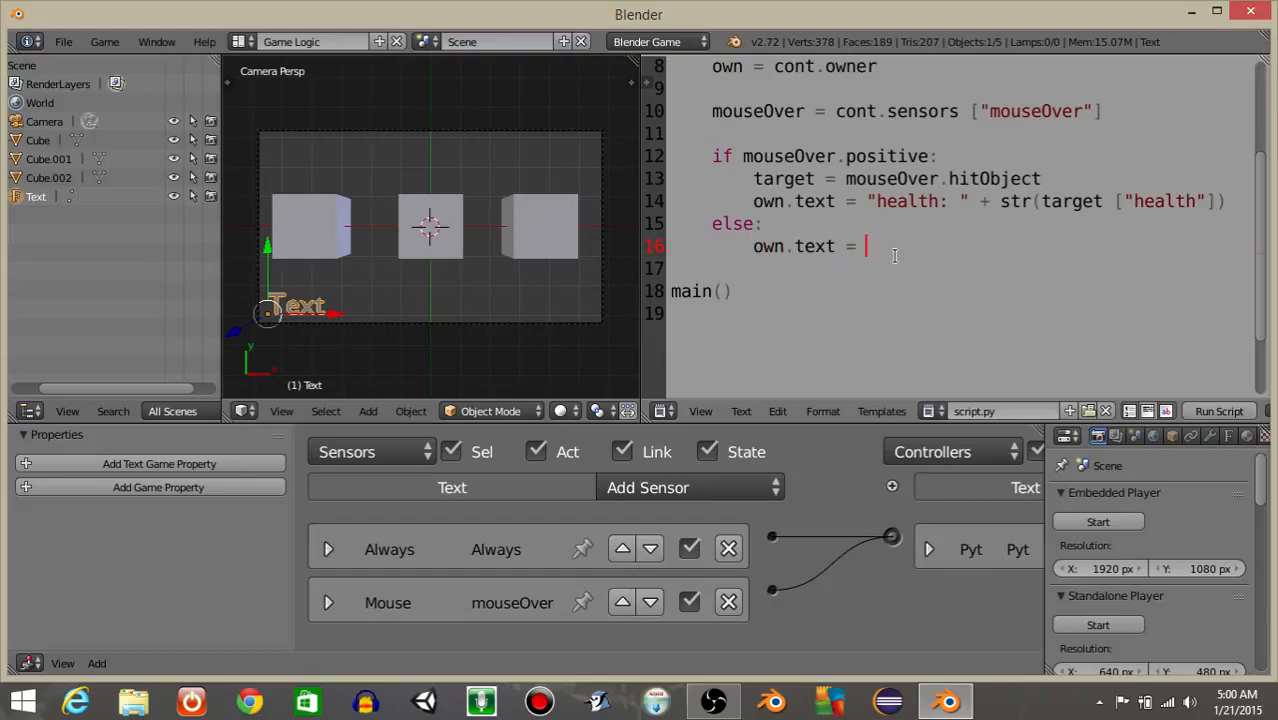
pyautogui.write('""')
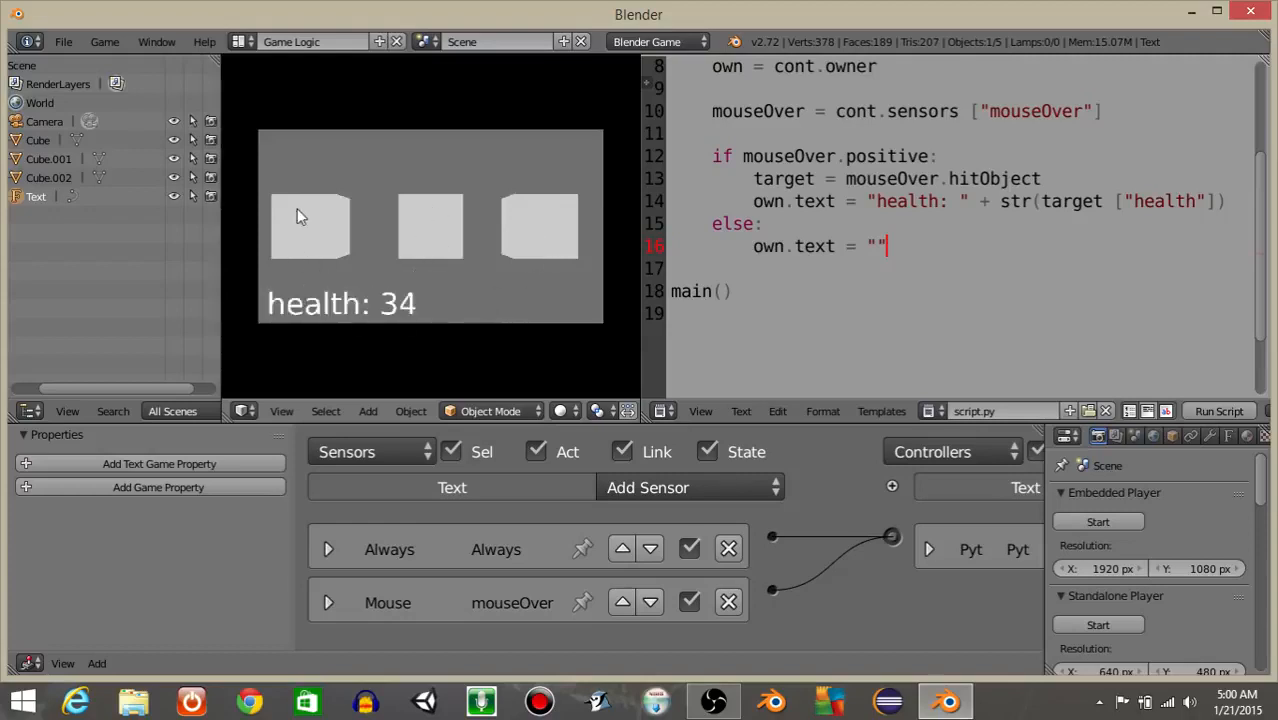
pyautogui.moveTo(540, 228)
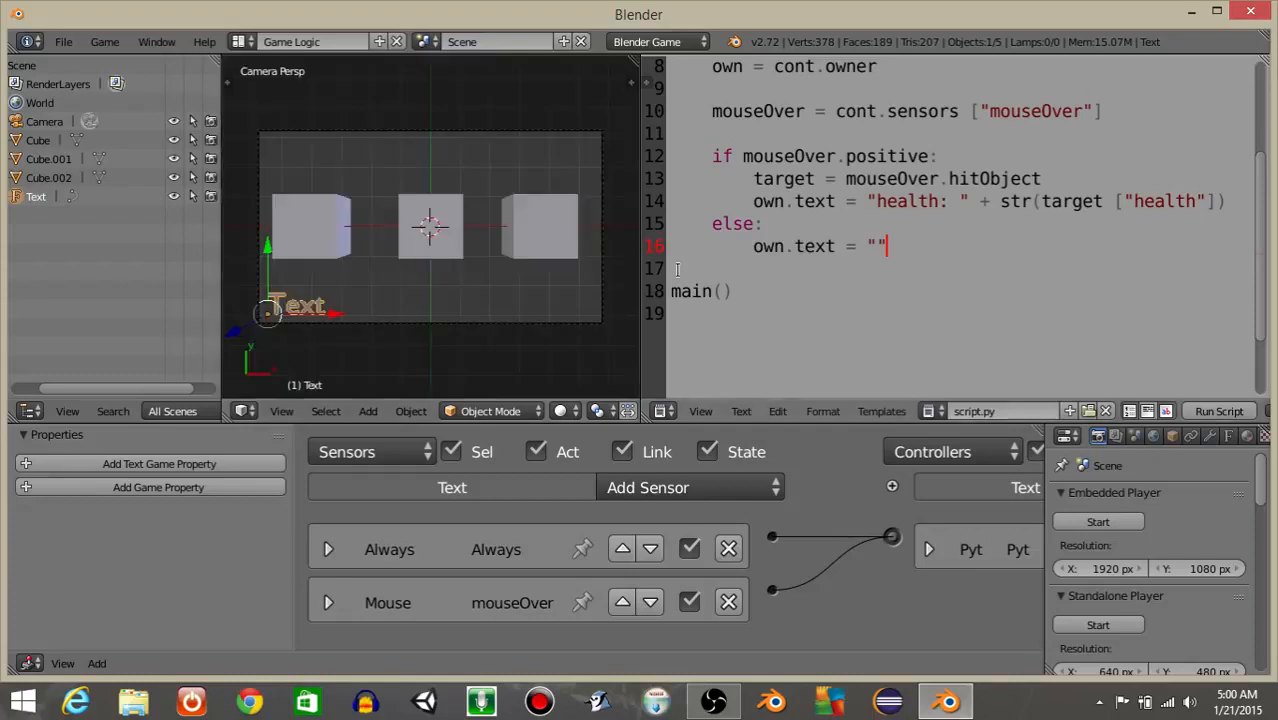
pyautogui.moveTo(636, 258)
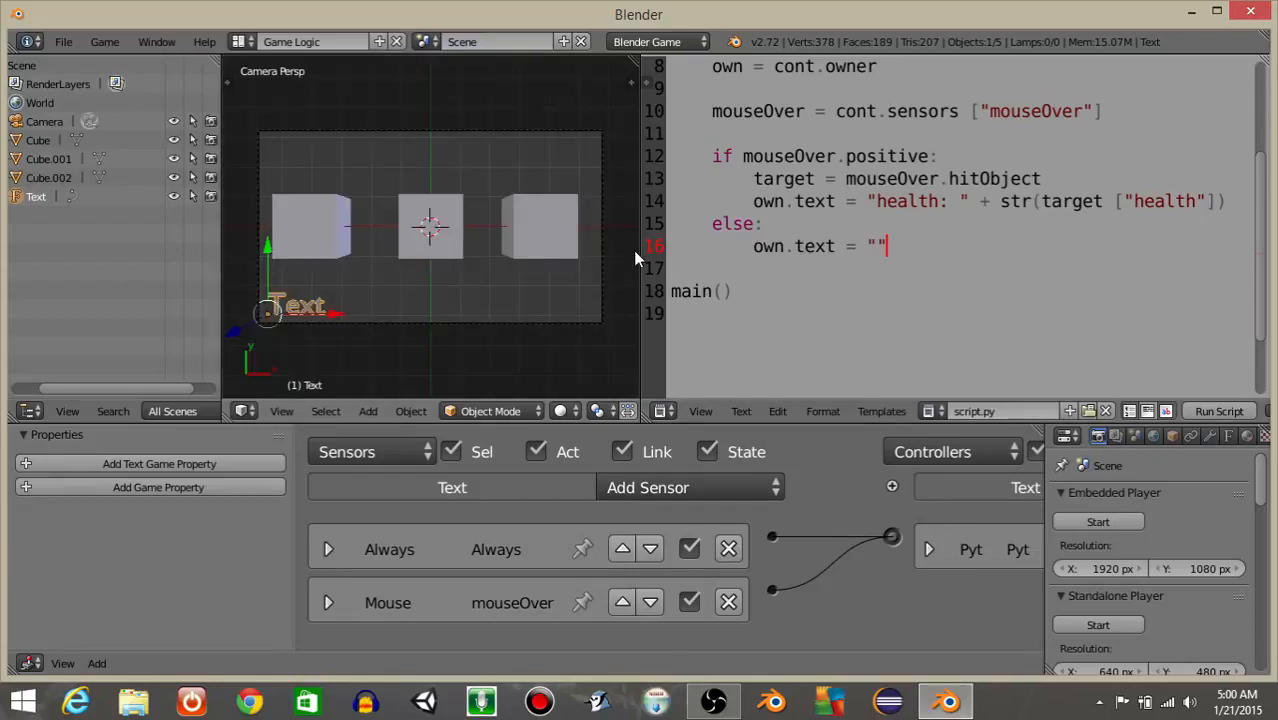